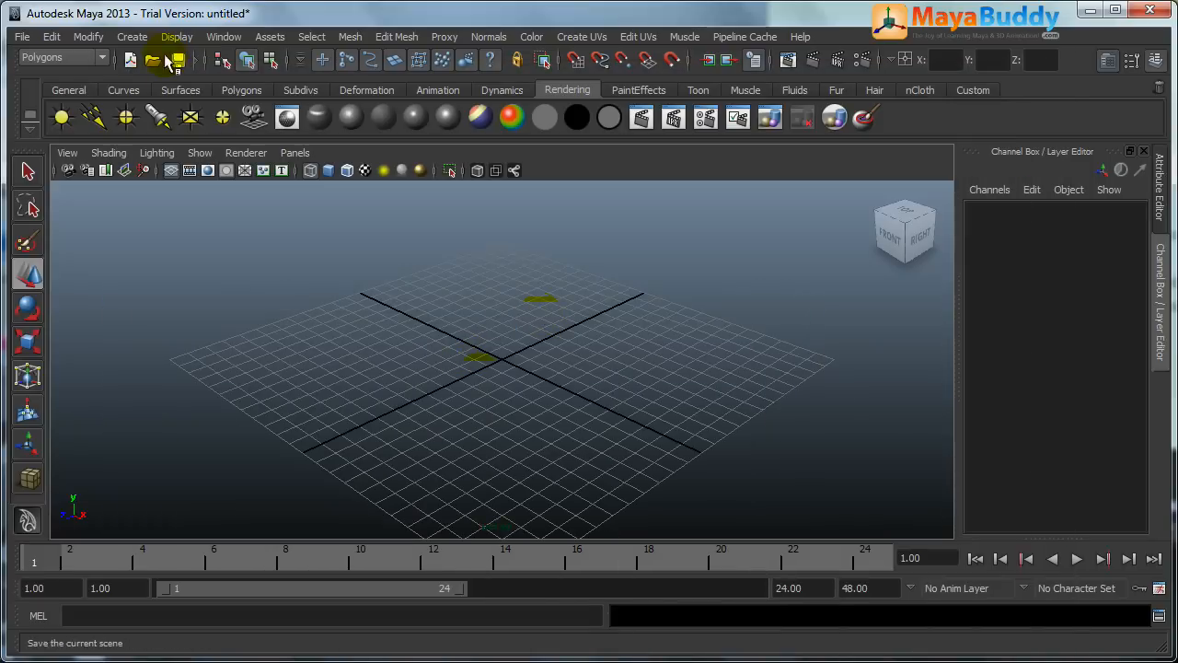
Create a polygon cylinder (pCylinder1) from Create > Polygon Primitives as the axe handle
click(133, 37)
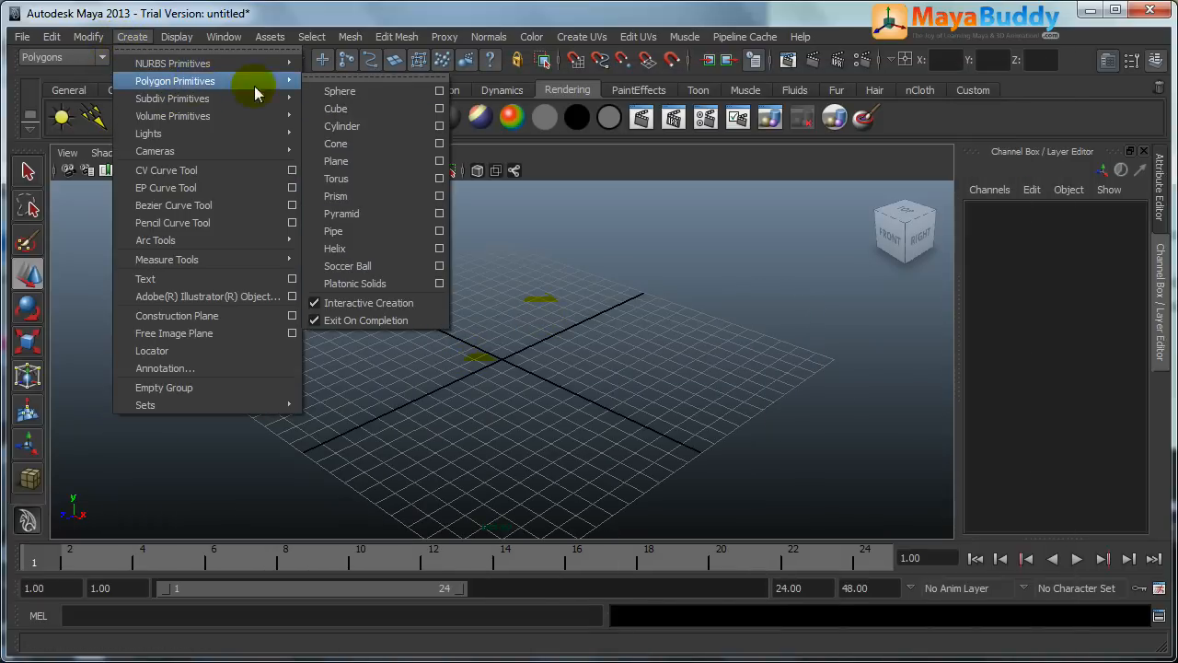
mouse_move(365, 125)
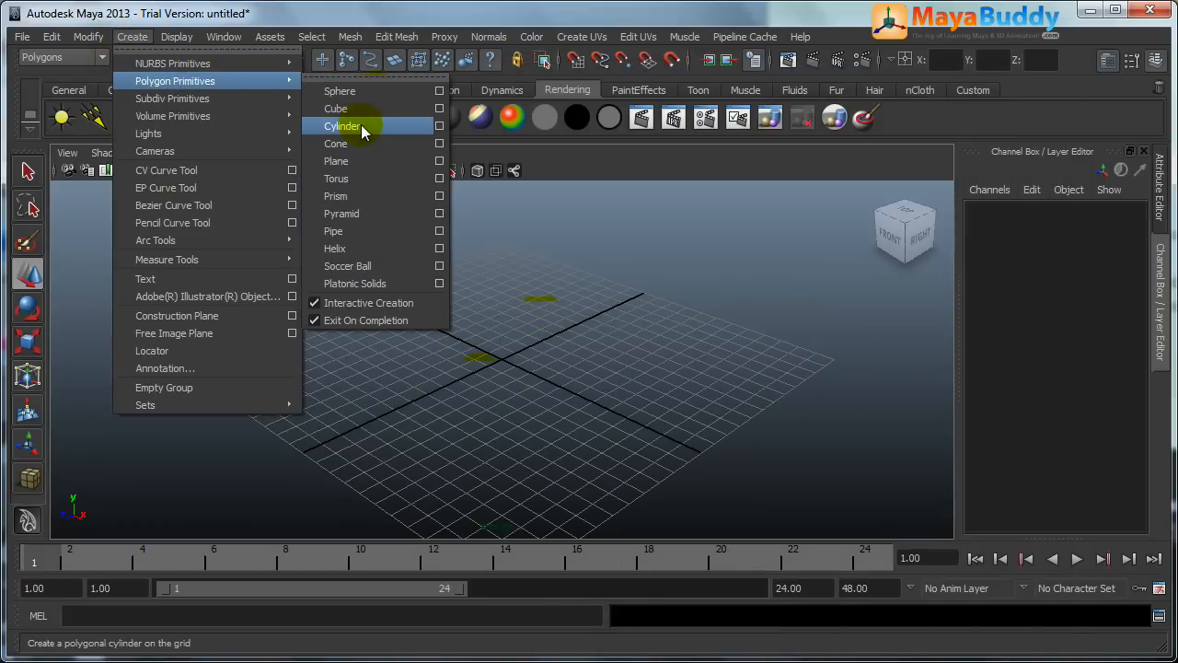
click(343, 125)
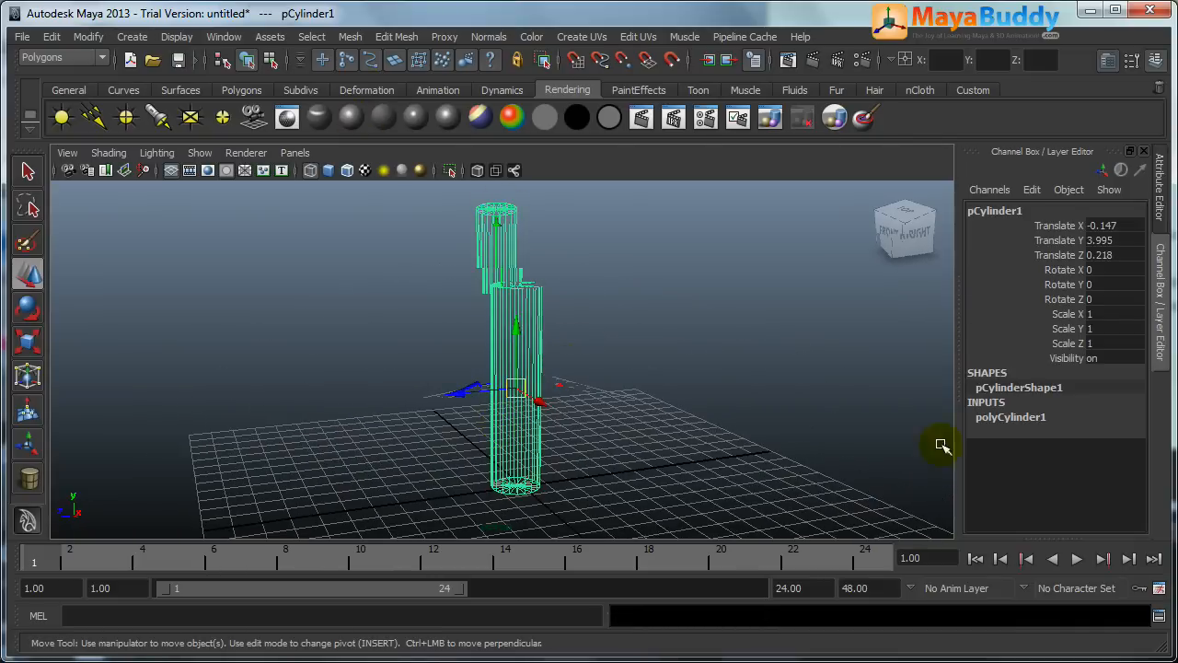
Set polyCylinder1's Subdivisions Axis to 10 in the Channel Box
click(1011, 417)
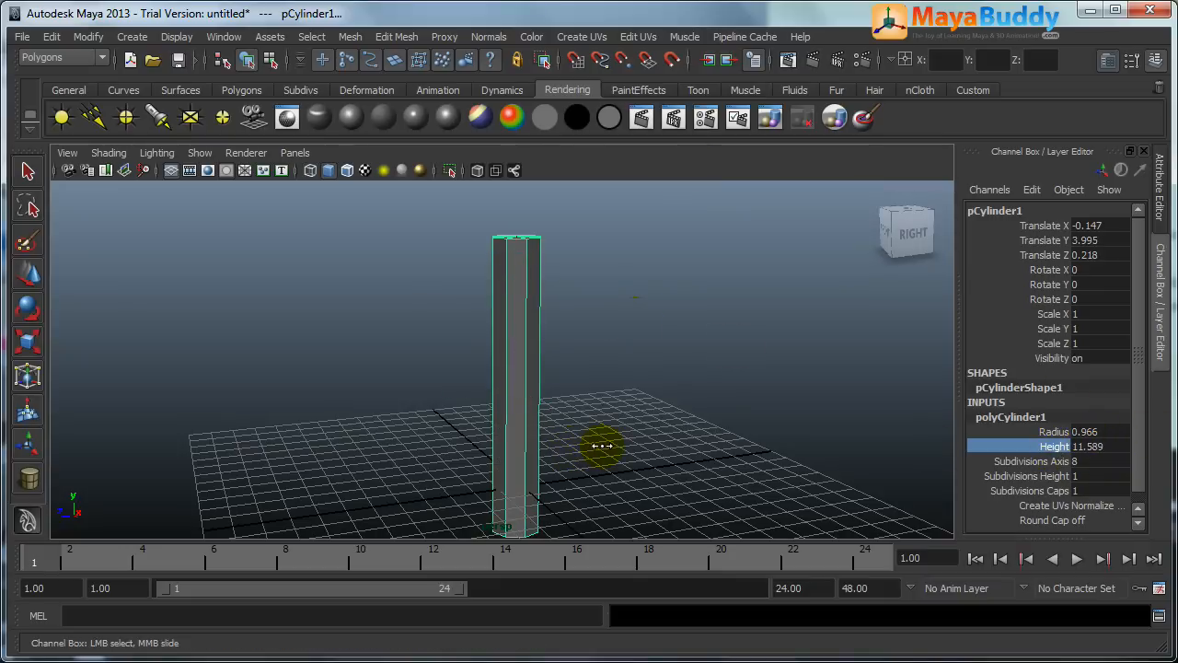
drag(604, 447, 544, 405)
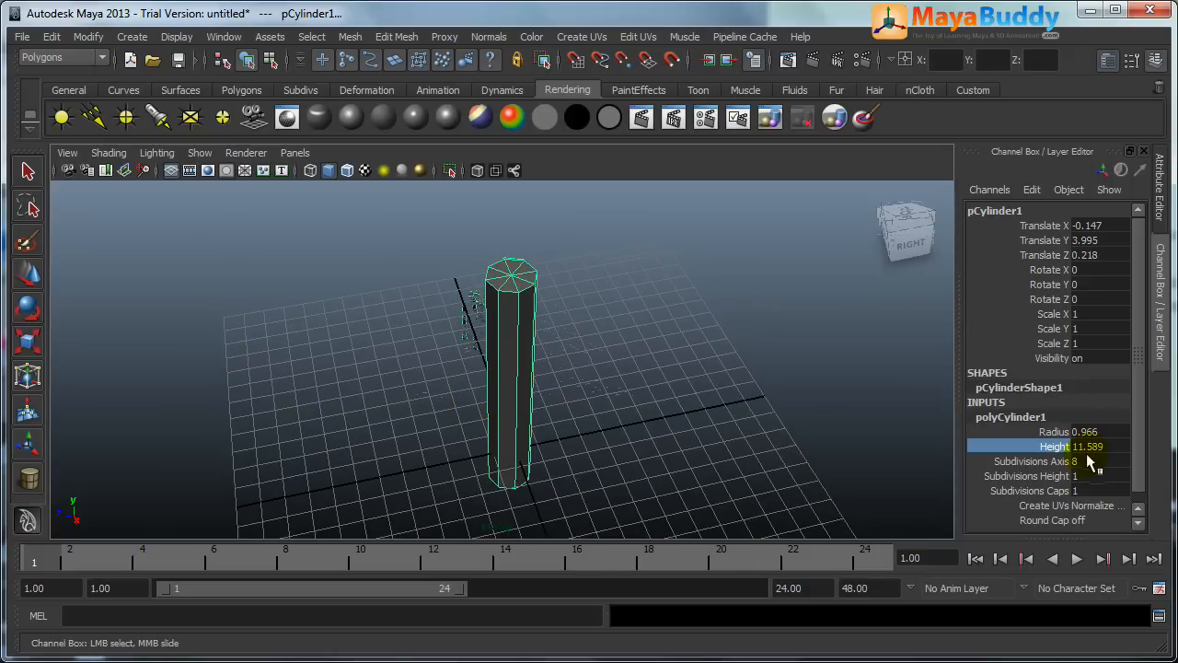
text(10)
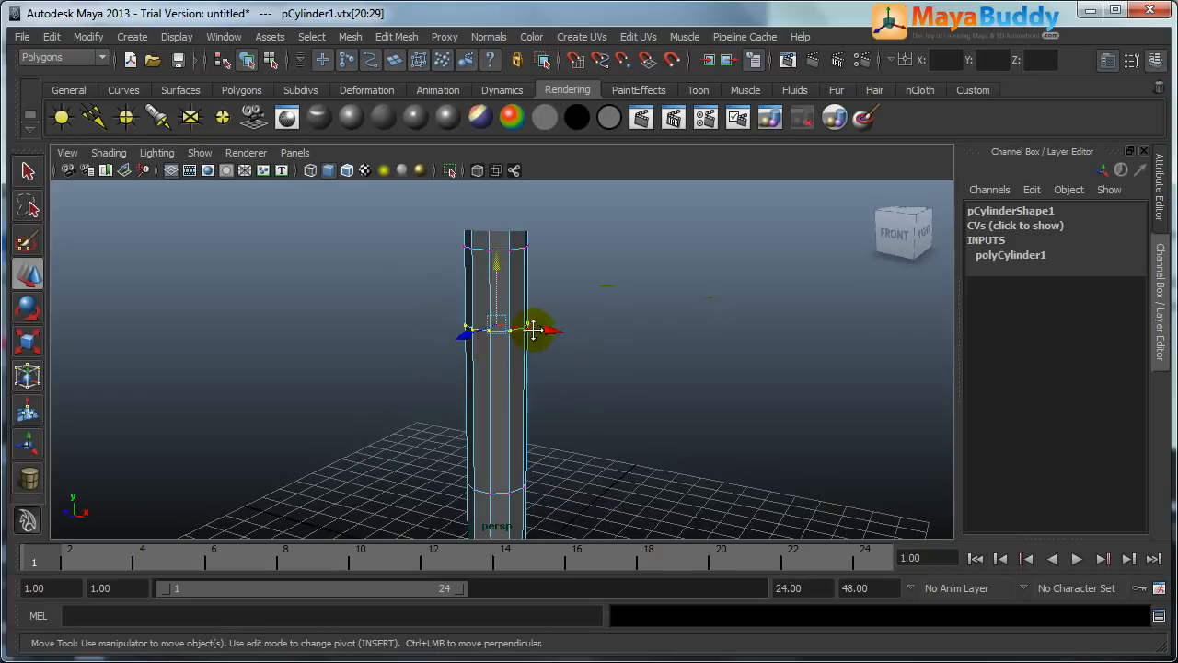
Slide the vertex ring along the handle and insert edge loops near its top via Edit Mesh
drag(534, 331, 520, 407)
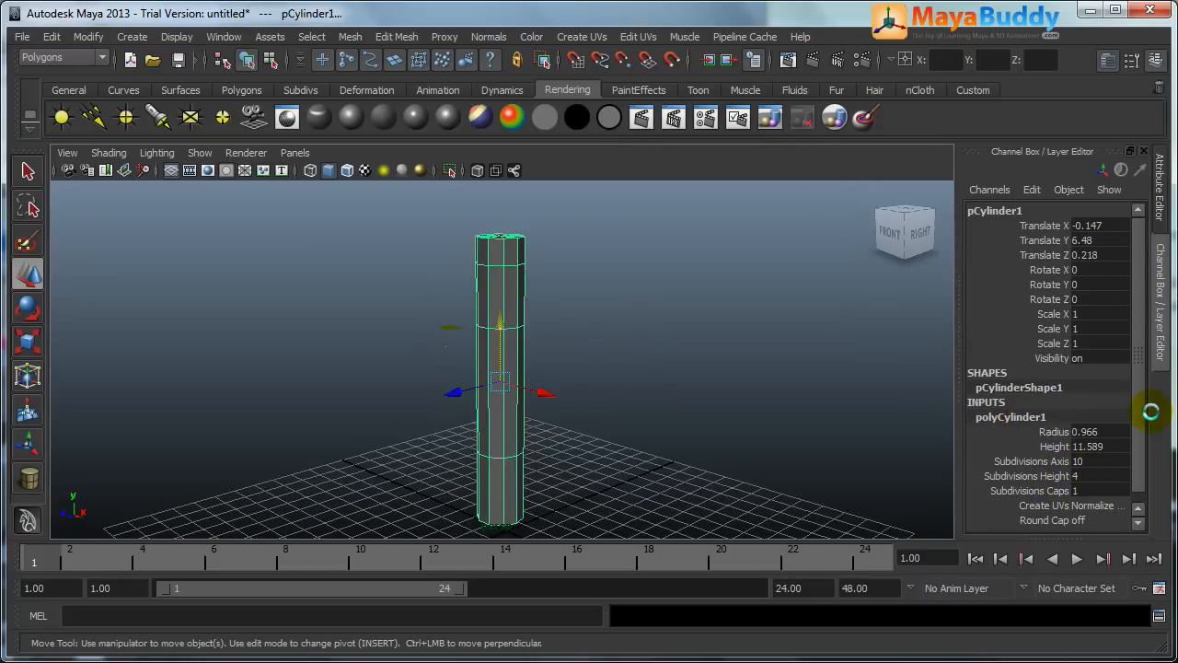
click(398, 37)
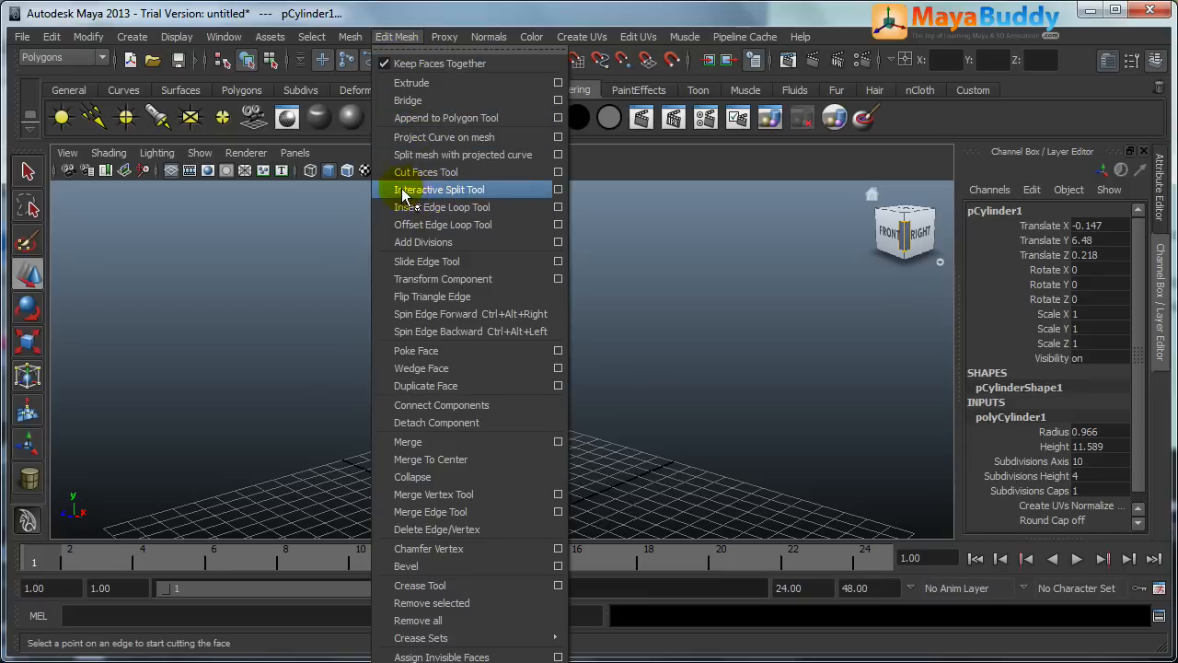
mouse_move(442, 225)
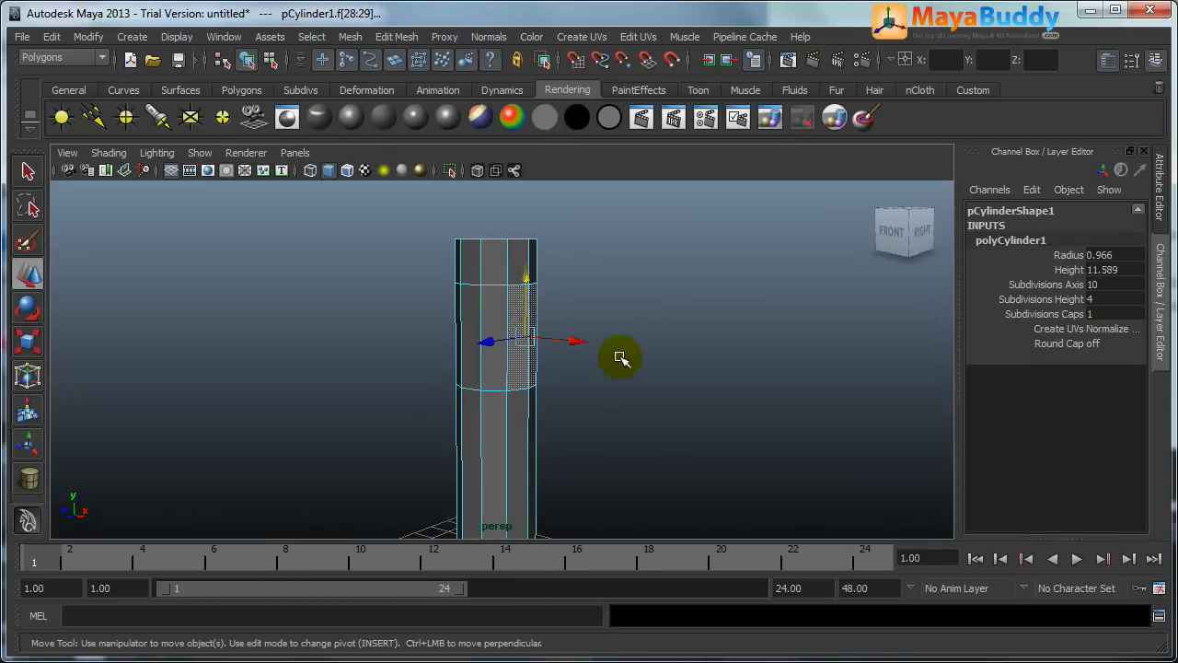
click(398, 37)
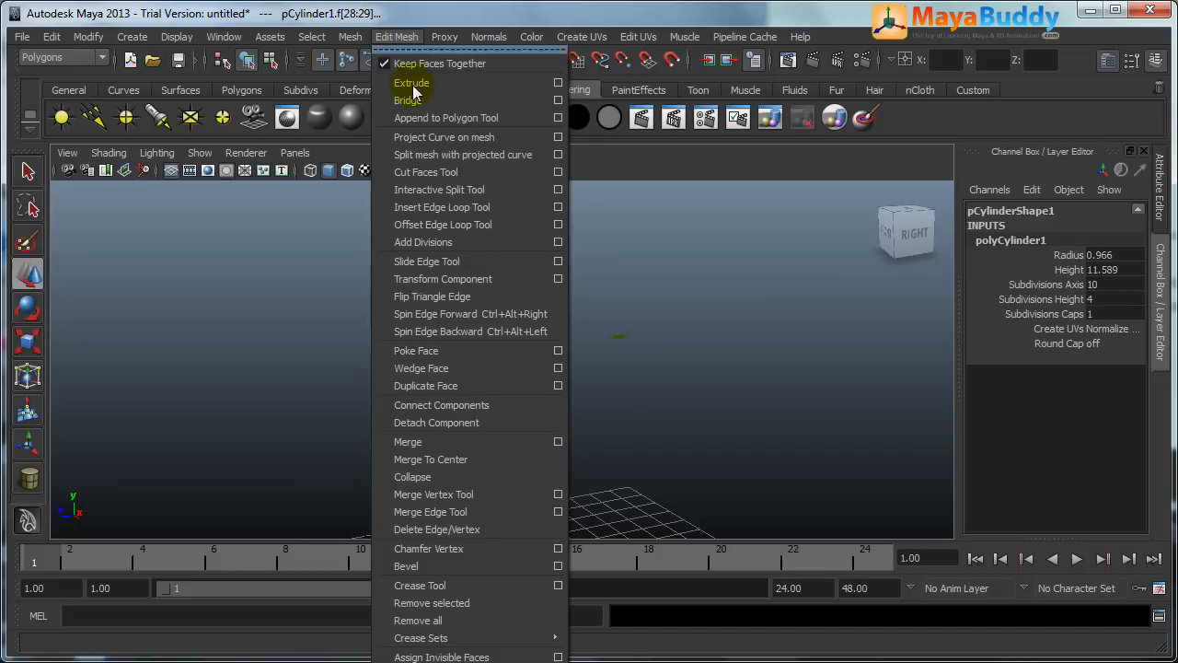
Extrude the two upper side faces outward into a blade block and enter vertex mode
click(412, 83)
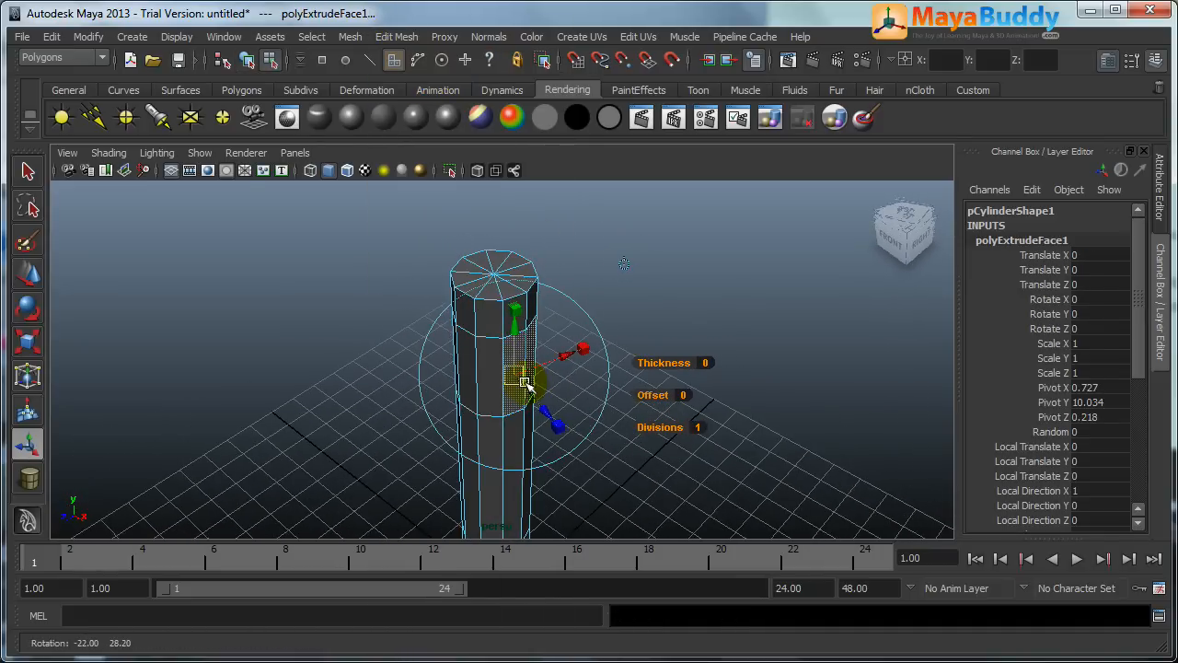
drag(552, 424, 654, 475)
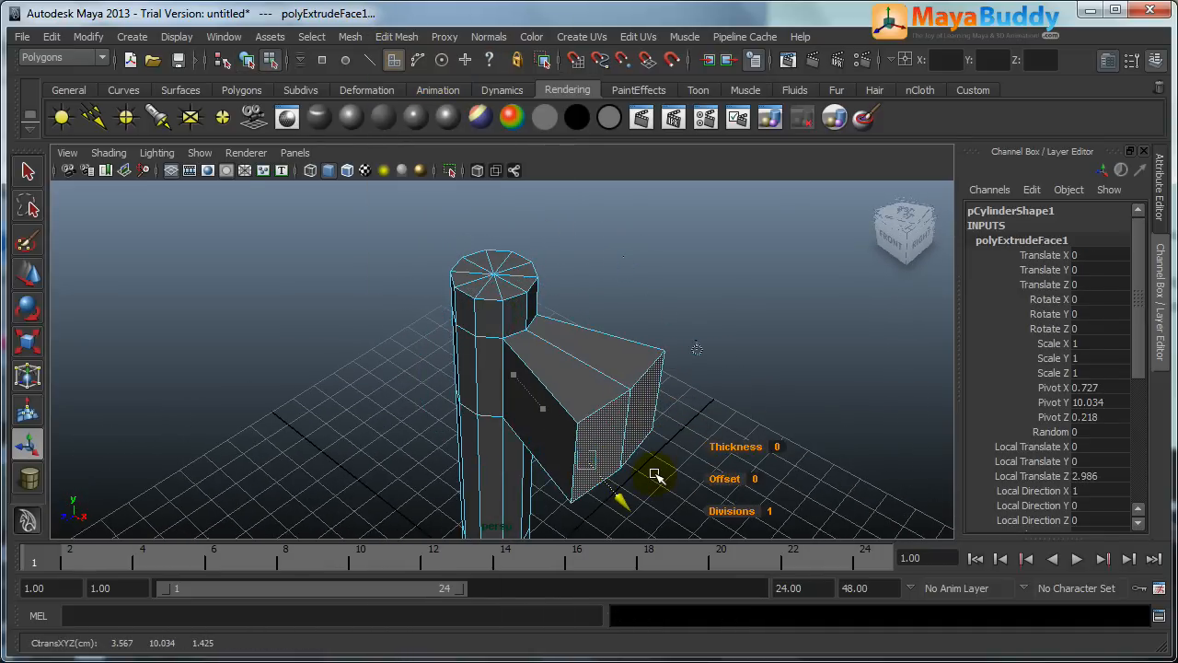
key(ctrl+z)
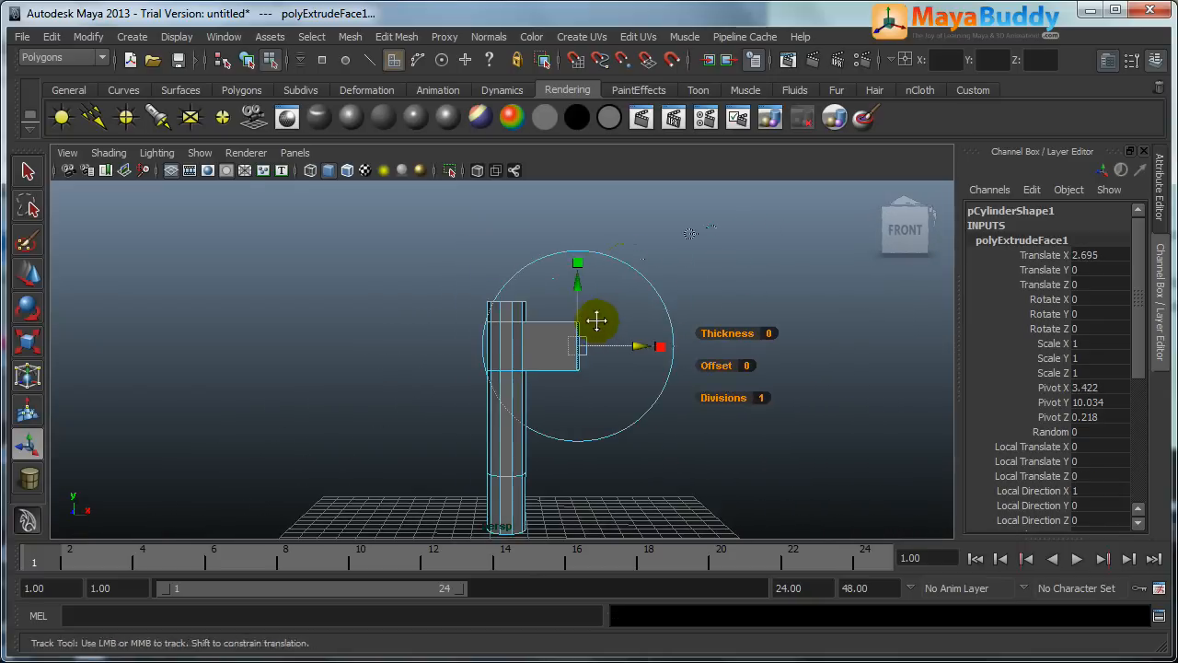
drag(597, 321, 497, 374)
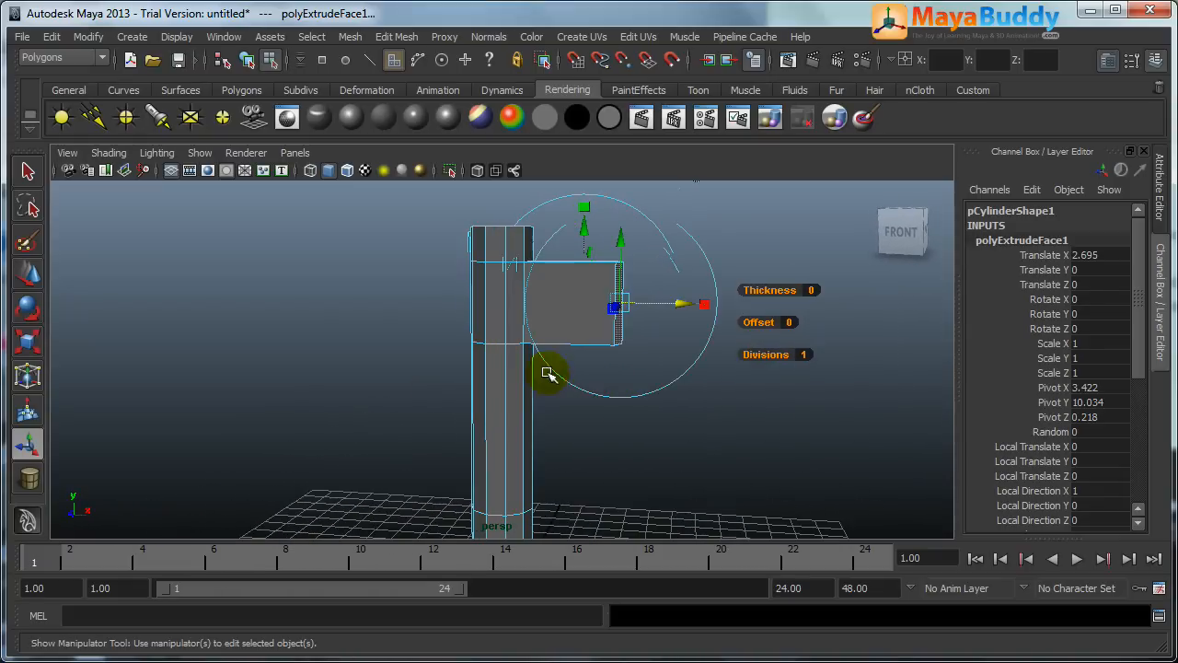
drag(549, 376, 523, 431)
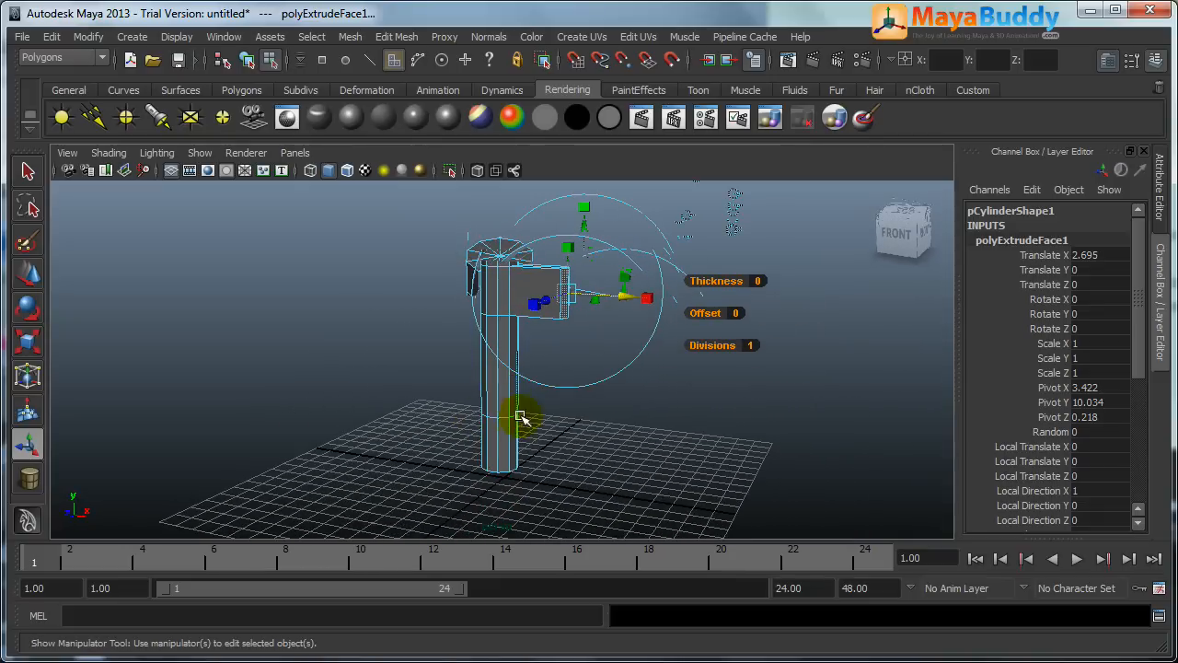
right_click(525, 420)
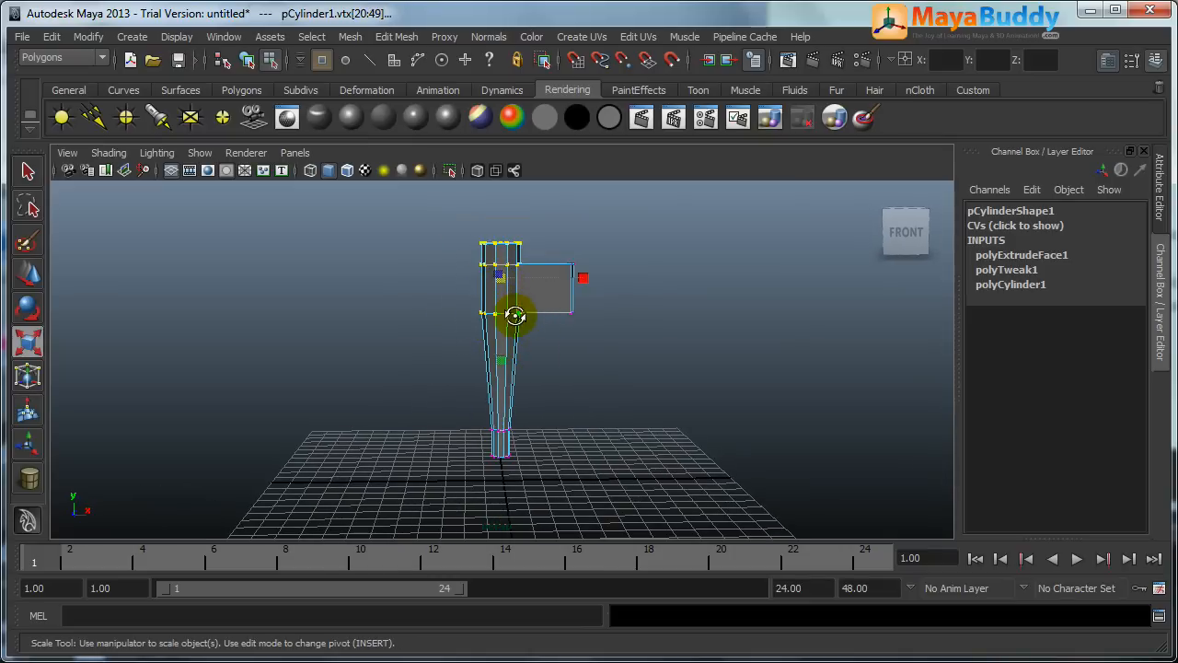
Scale the blade's outer-end vertices taller, then squeeze them thinner along Z into an edge
drag(516, 313, 483, 286)
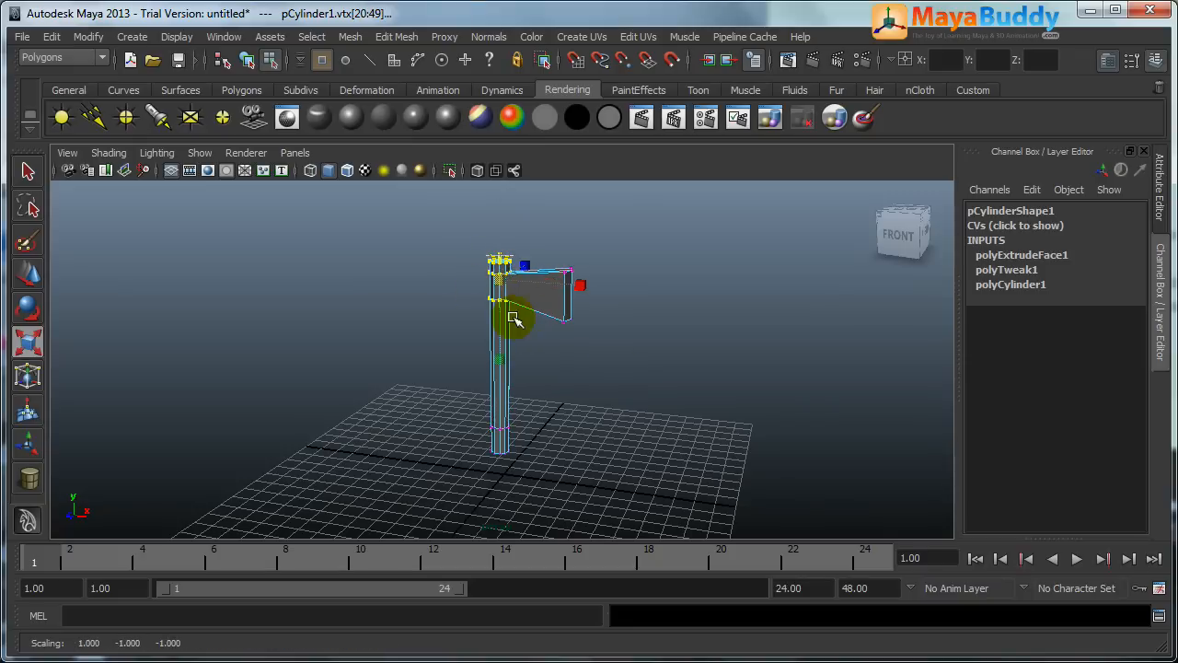
drag(516, 317, 530, 357)
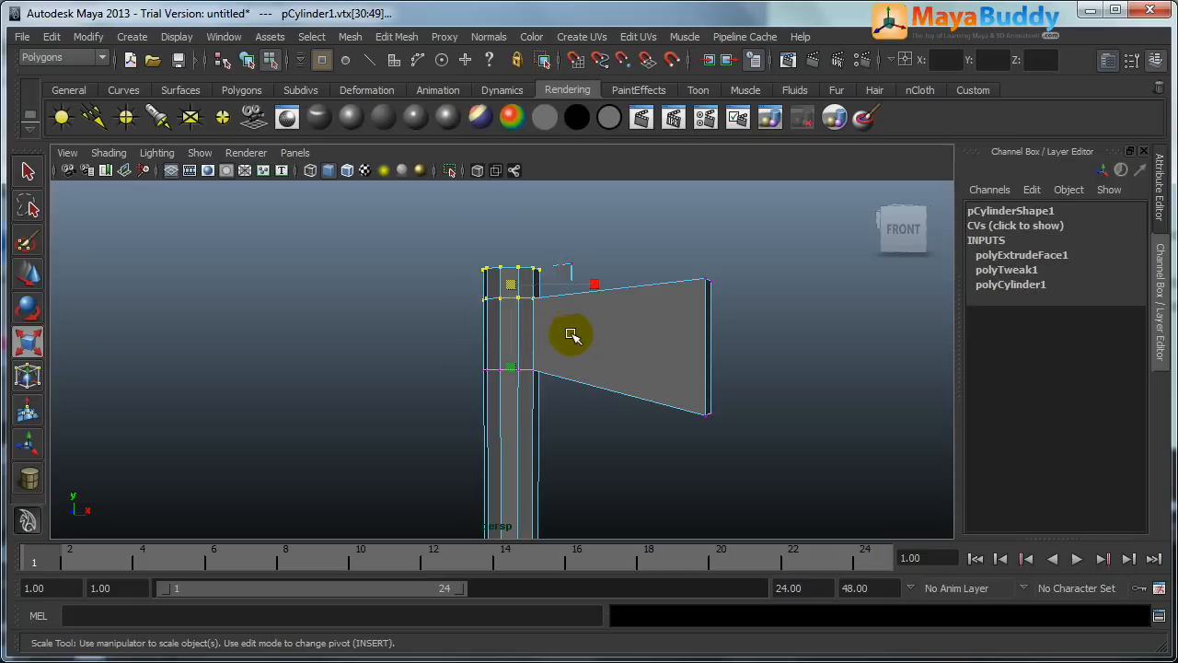
drag(571, 333, 515, 217)
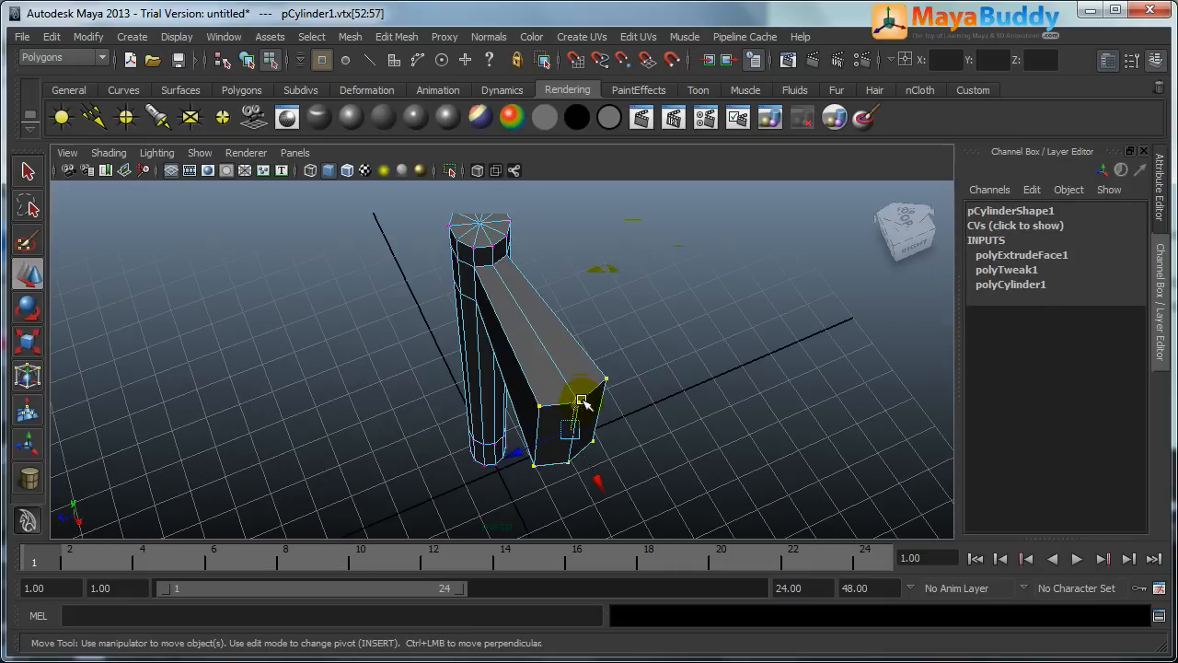
drag(585, 405, 531, 457)
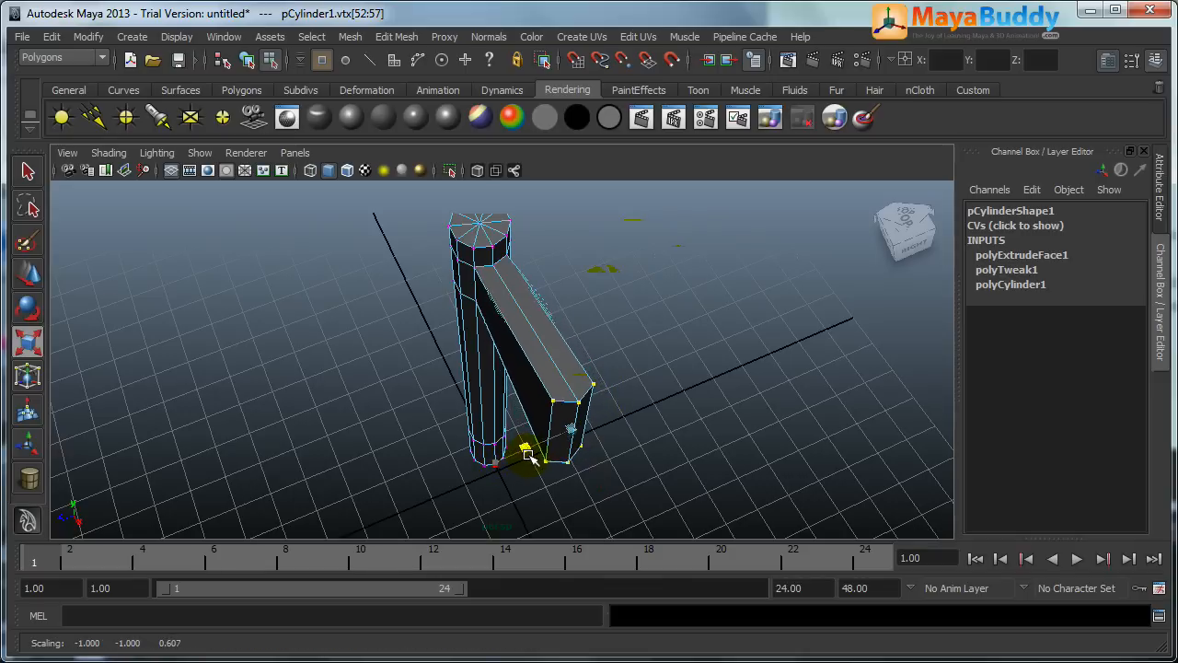
drag(525, 457, 562, 390)
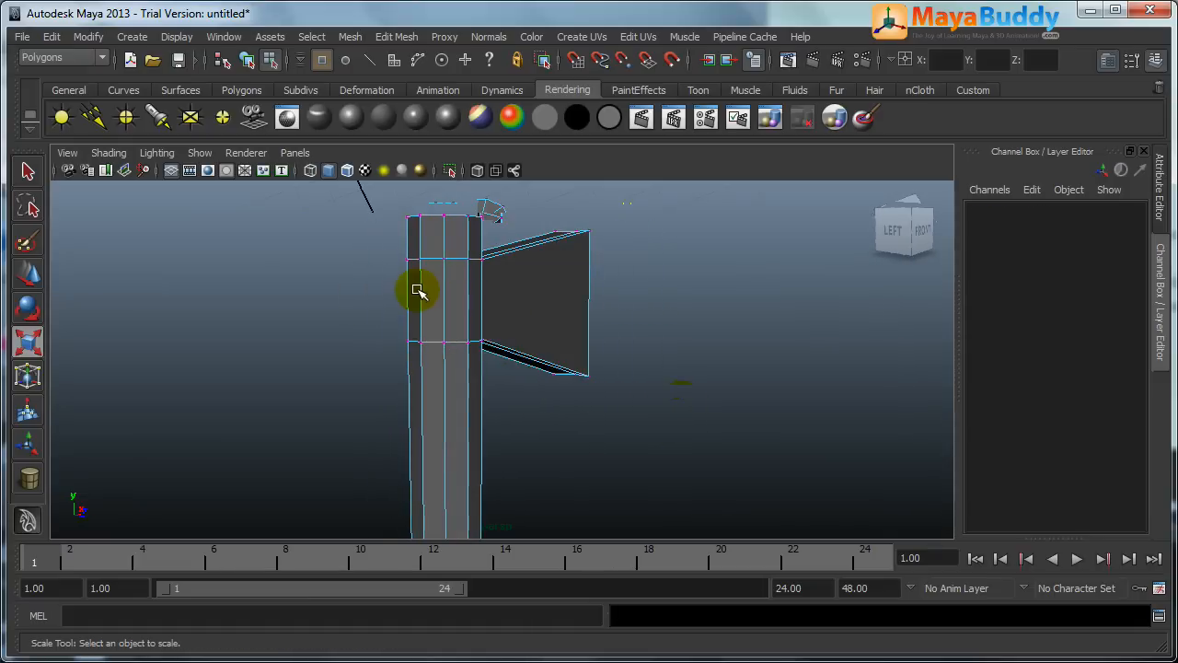
Select a face at the top of the handle and bring up the Edit Mesh commands
click(425, 293)
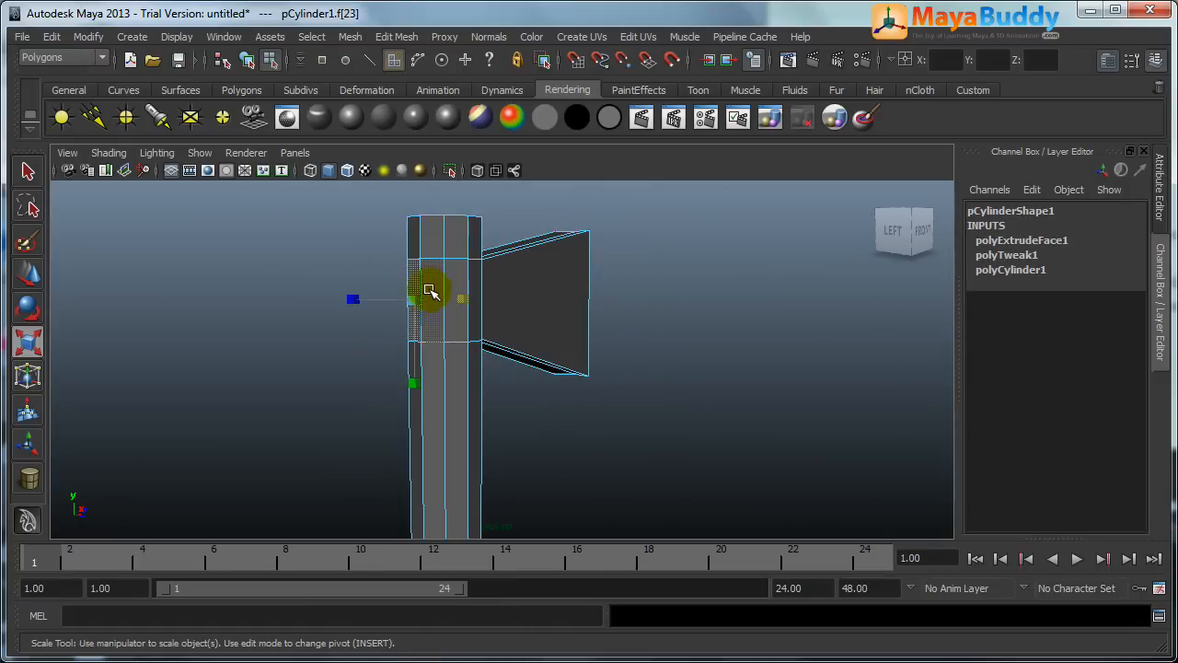
drag(433, 295, 530, 372)
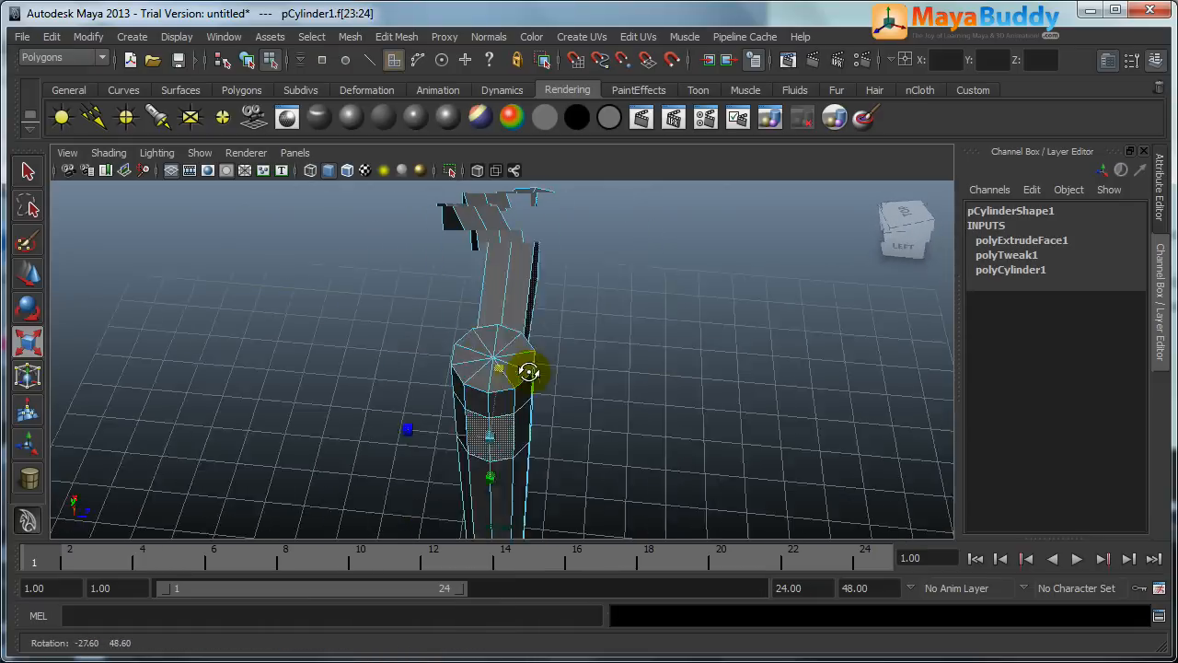
click(398, 37)
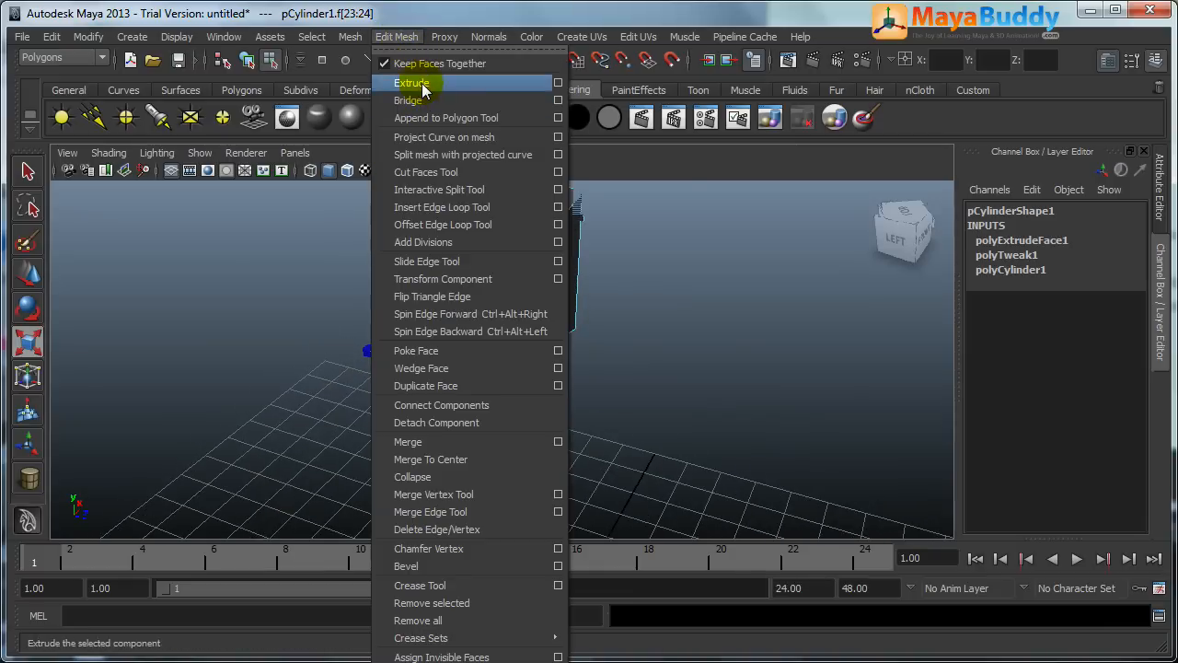
Extrude the opposite handle face and stretch it outward into a second blade
click(412, 83)
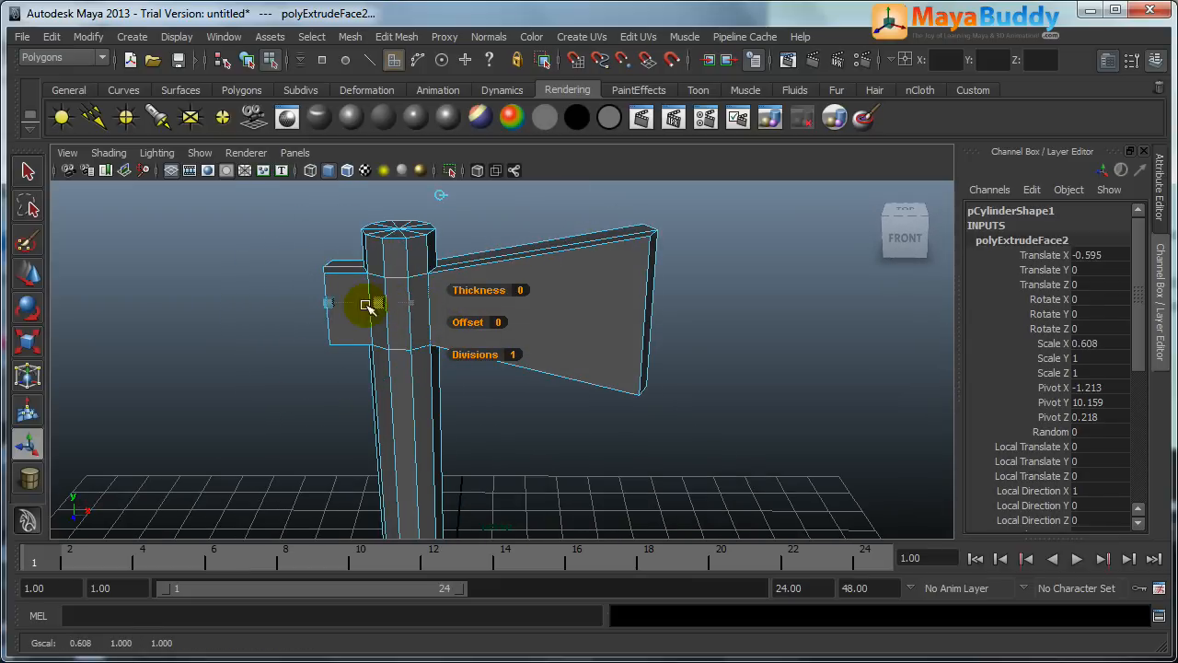
drag(369, 306, 332, 309)
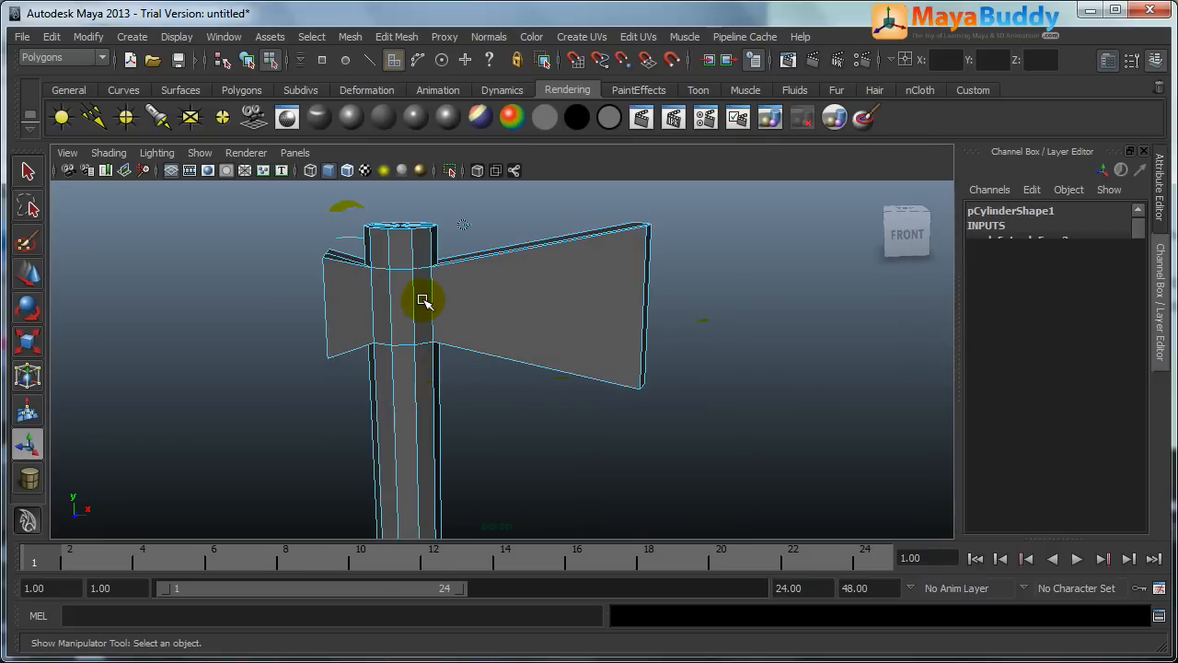
drag(423, 294, 520, 427)
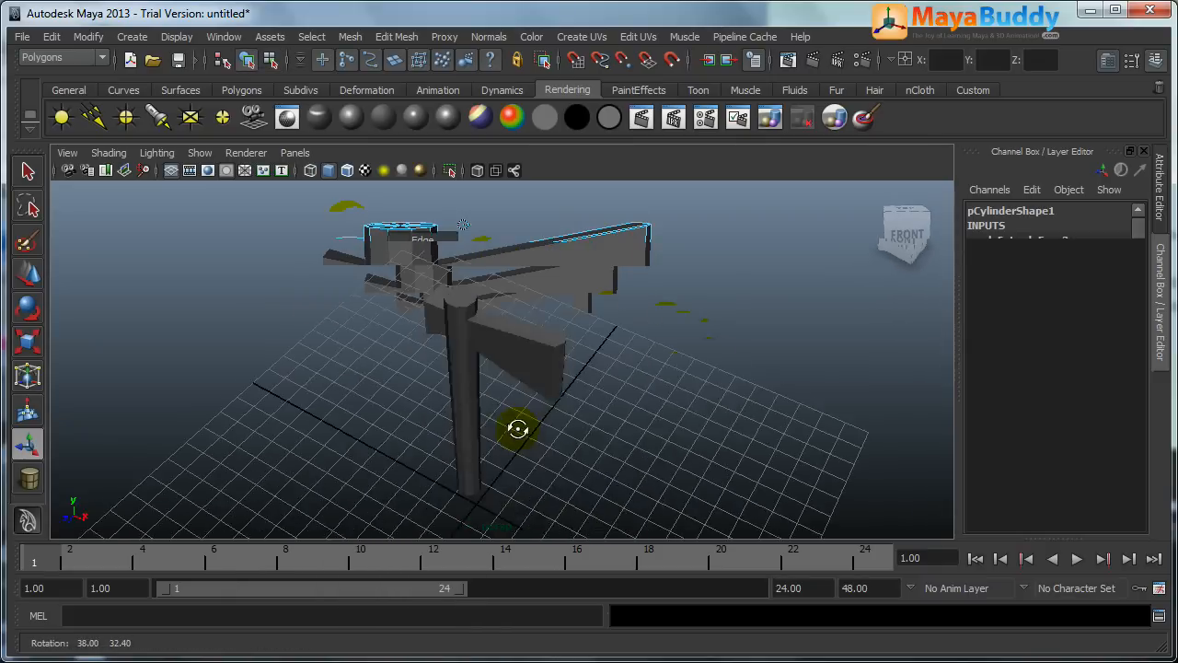
drag(518, 427, 568, 470)
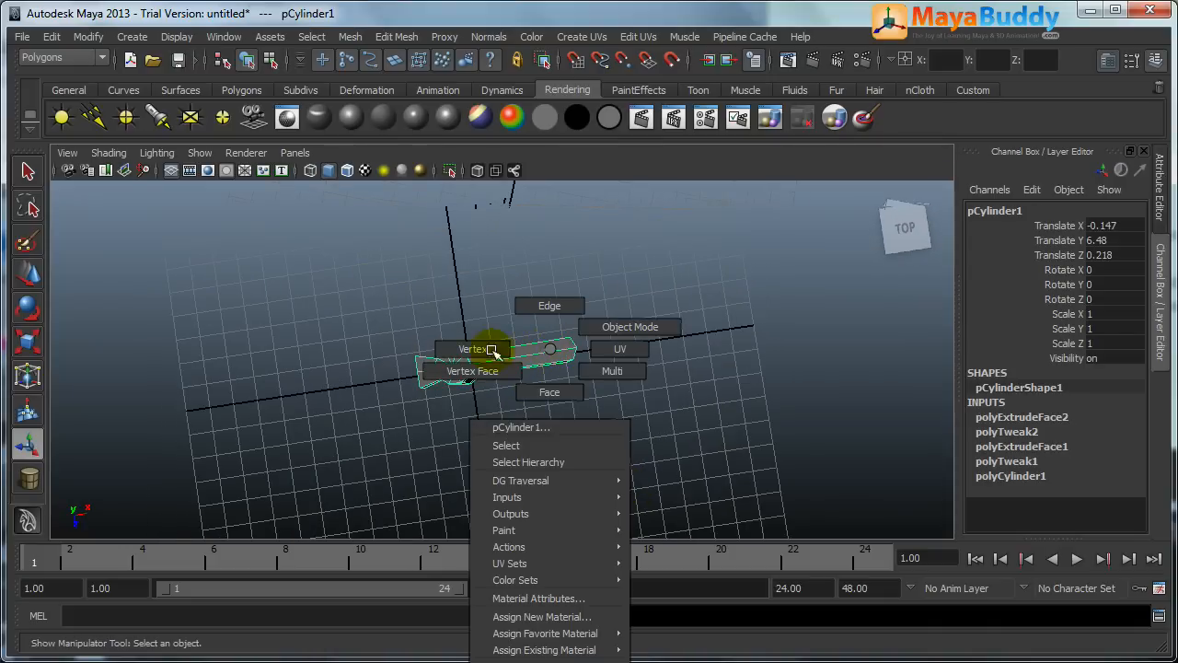
Scale the second blade's tip vertices thinner so it narrows to a cutting edge
click(471, 348)
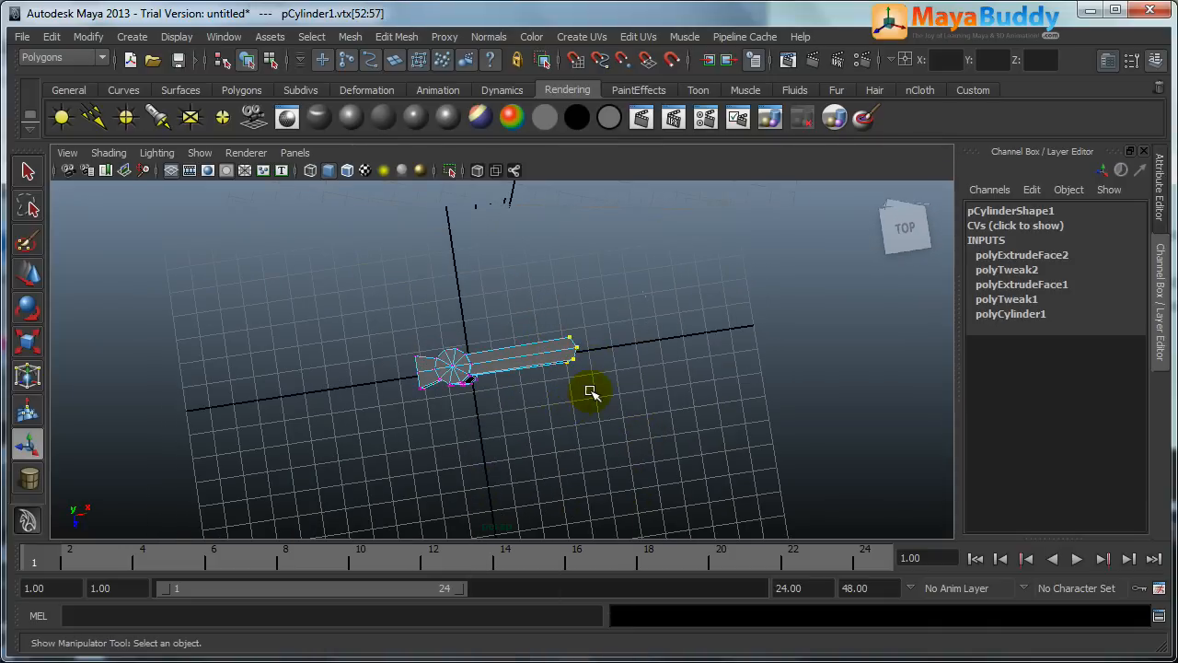
drag(591, 392, 582, 405)
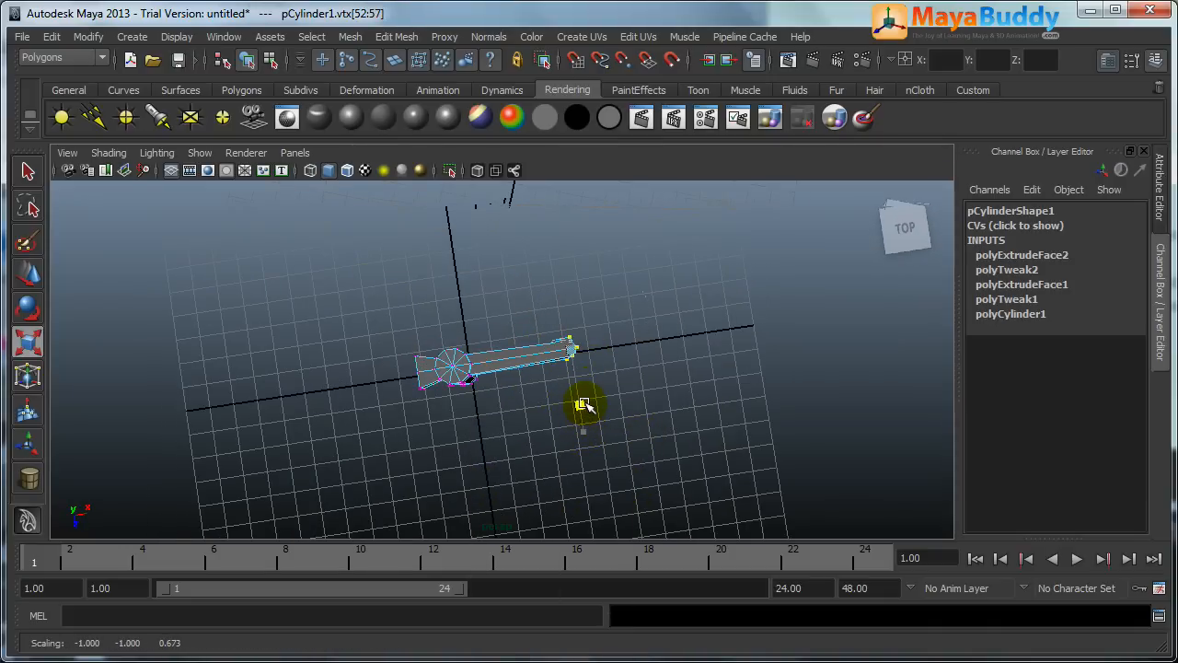
drag(586, 405, 586, 381)
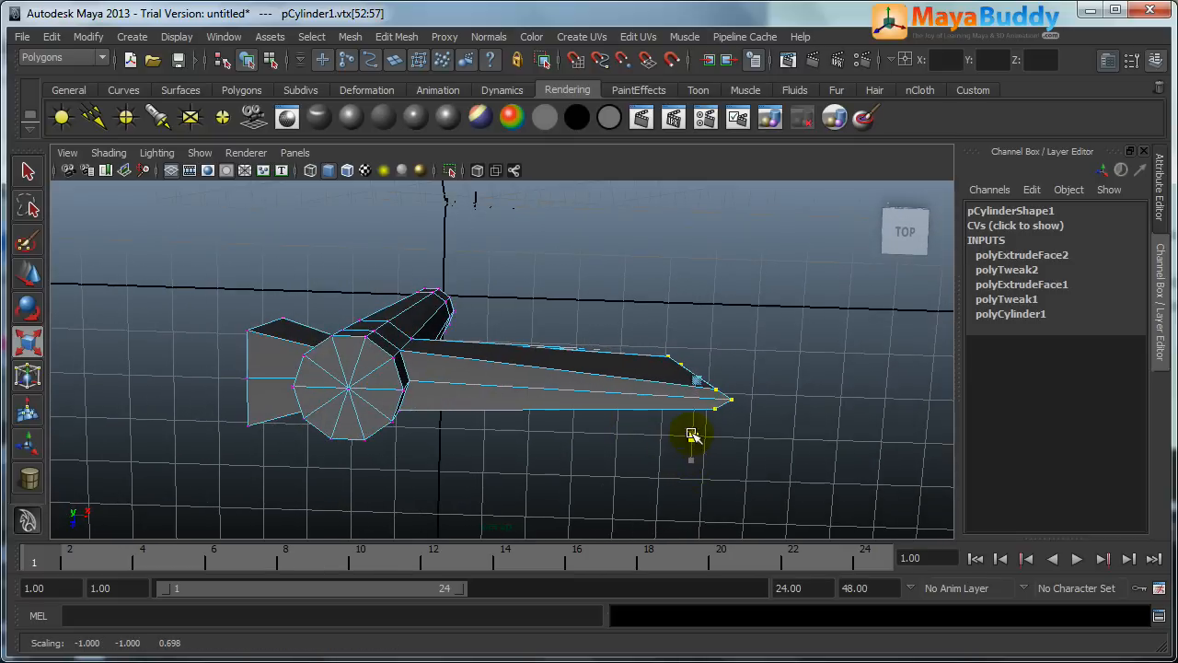
drag(696, 435, 612, 357)
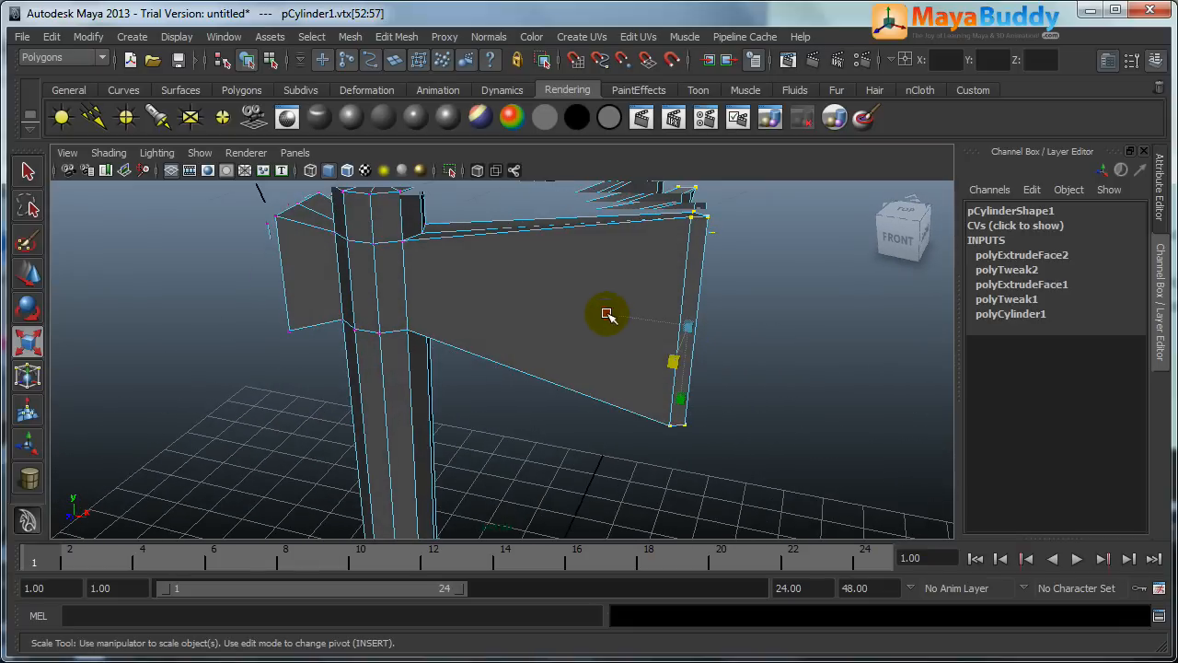
drag(608, 313, 611, 357)
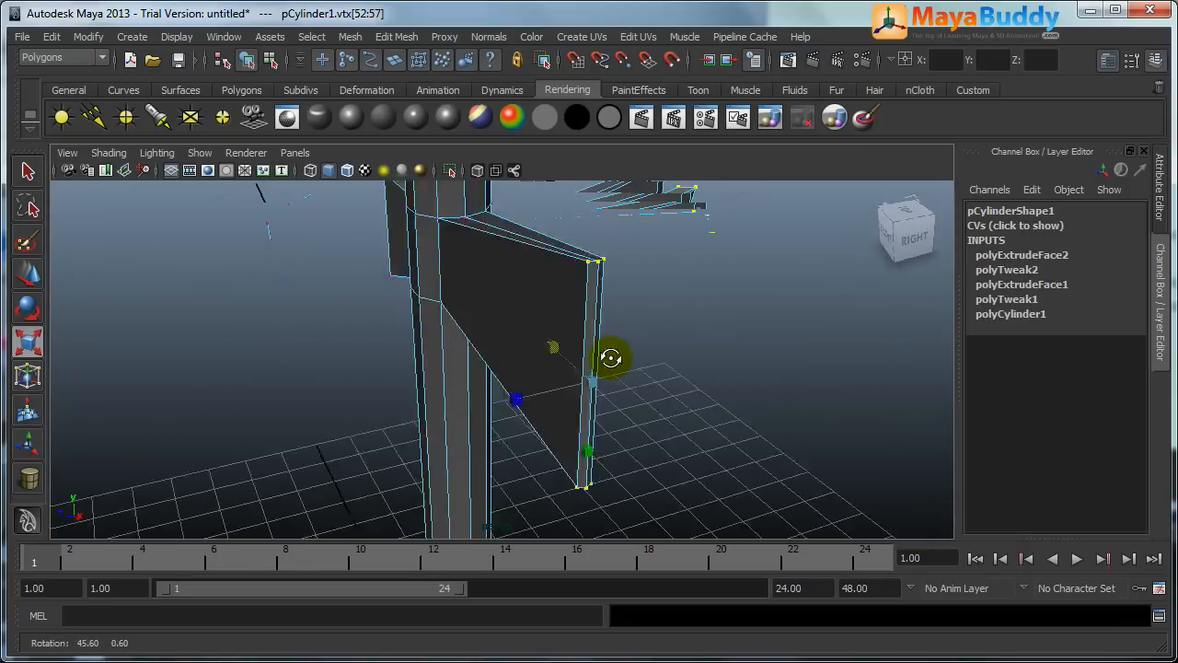
drag(611, 358, 457, 453)
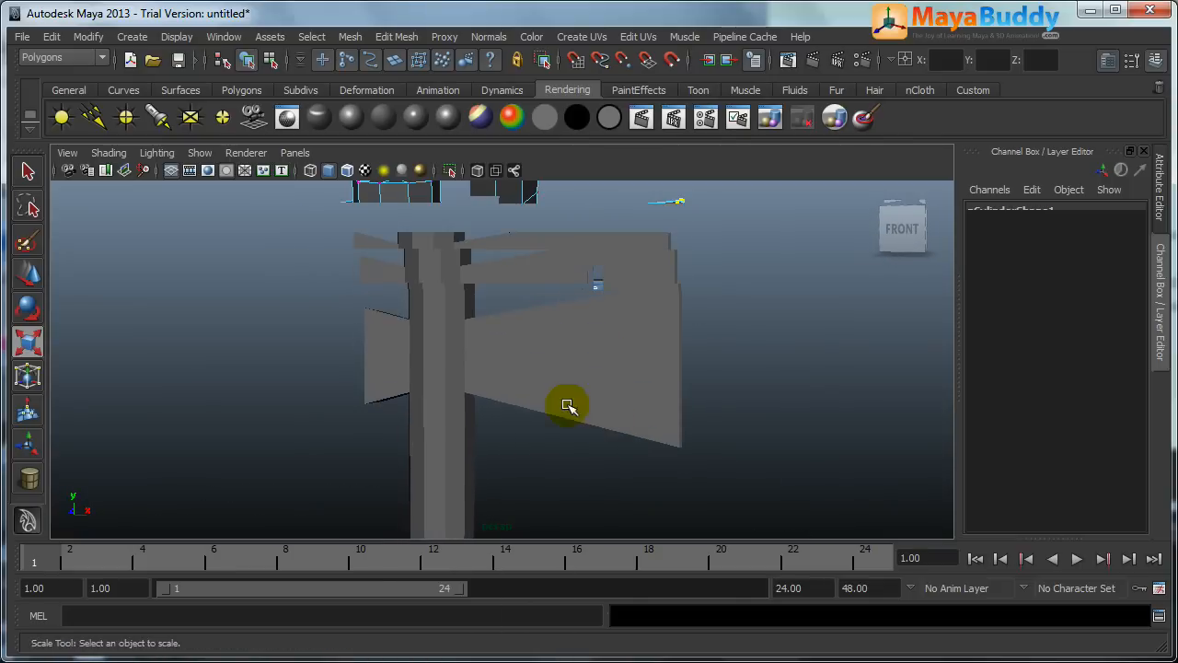
Insert horizontal edge loops across both blades with the Insert Edge Loop Tool
click(396, 37)
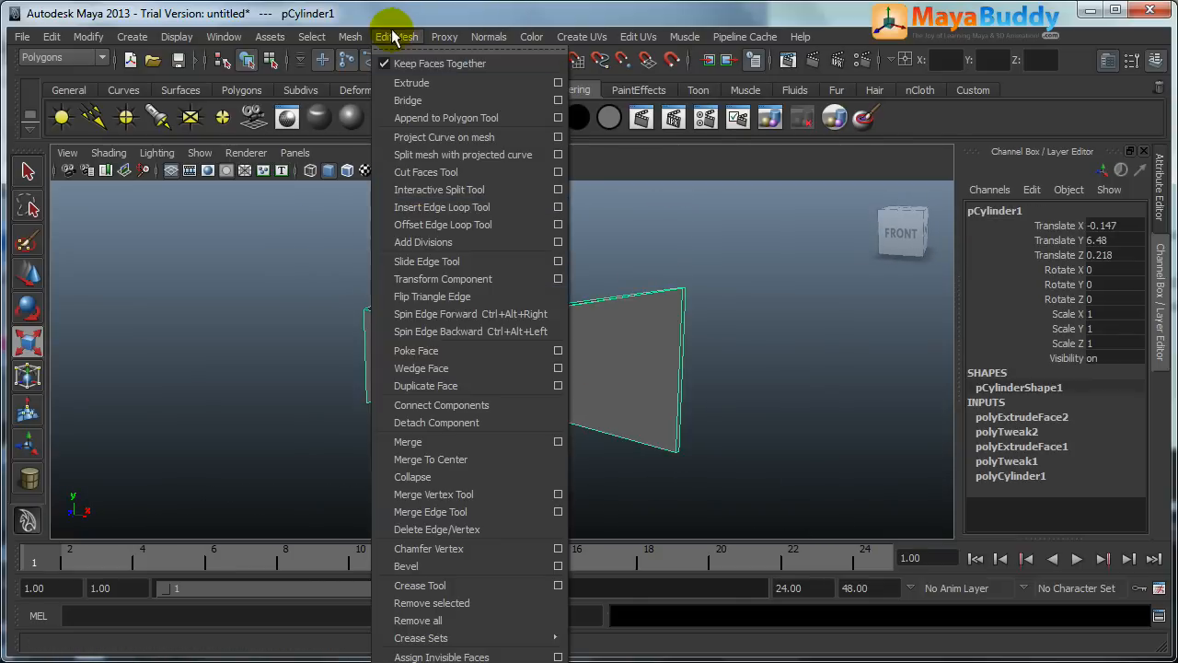
click(442, 206)
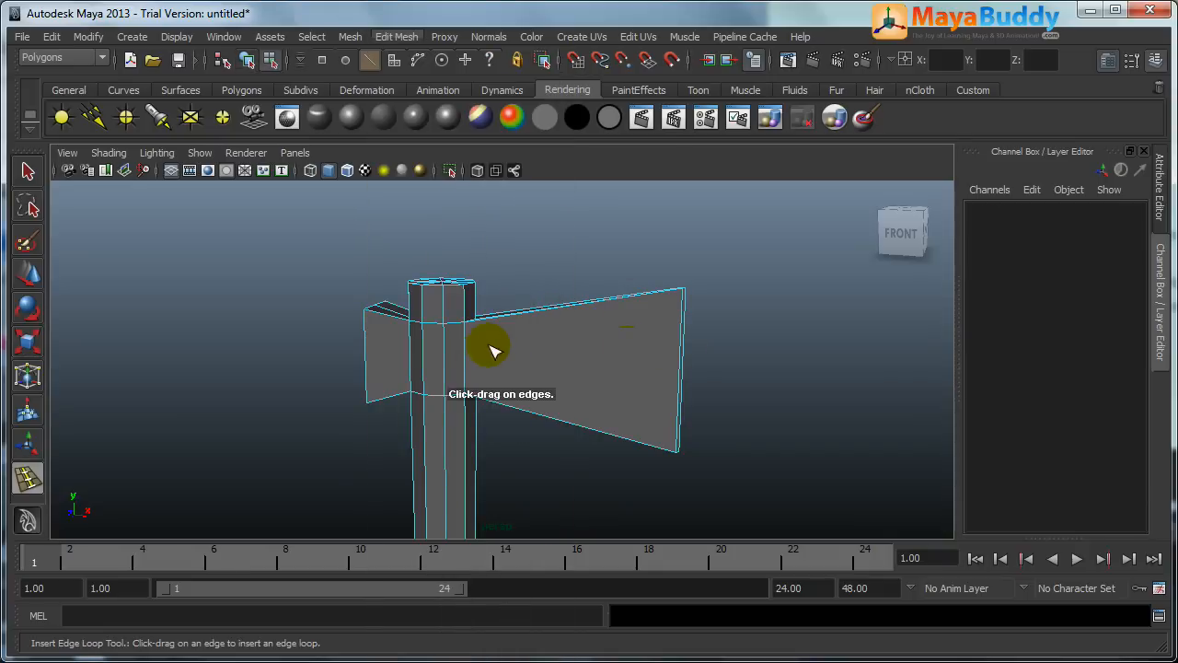
drag(488, 350, 470, 348)
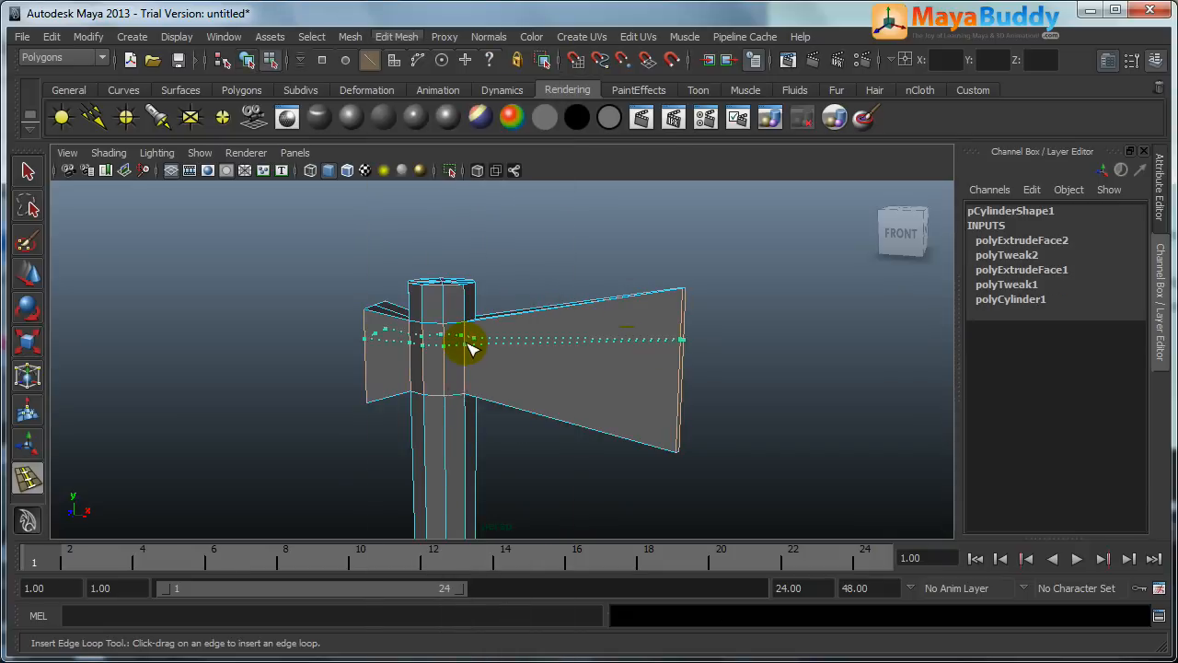
drag(470, 346, 715, 396)
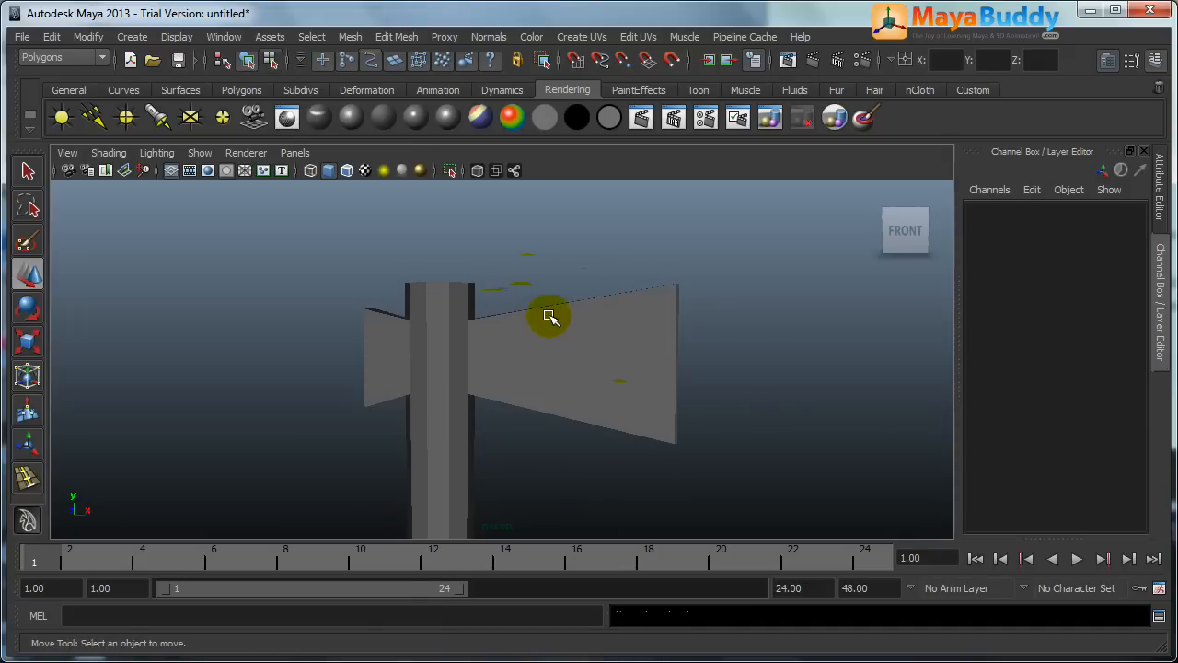
click(397, 37)
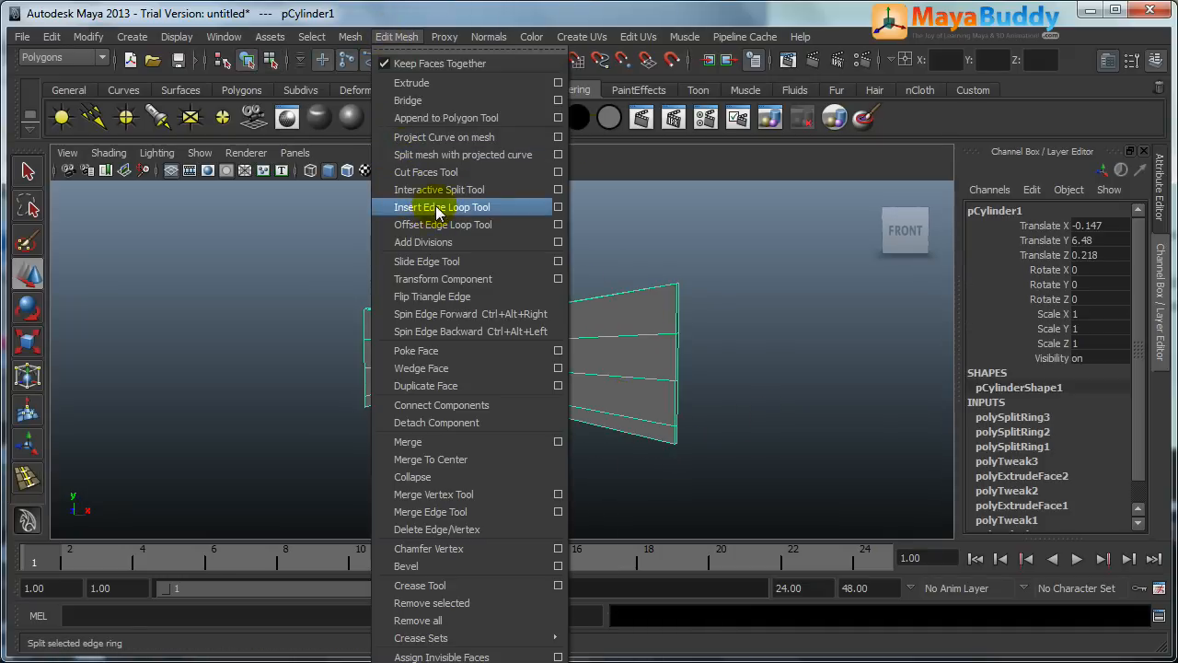
click(442, 206)
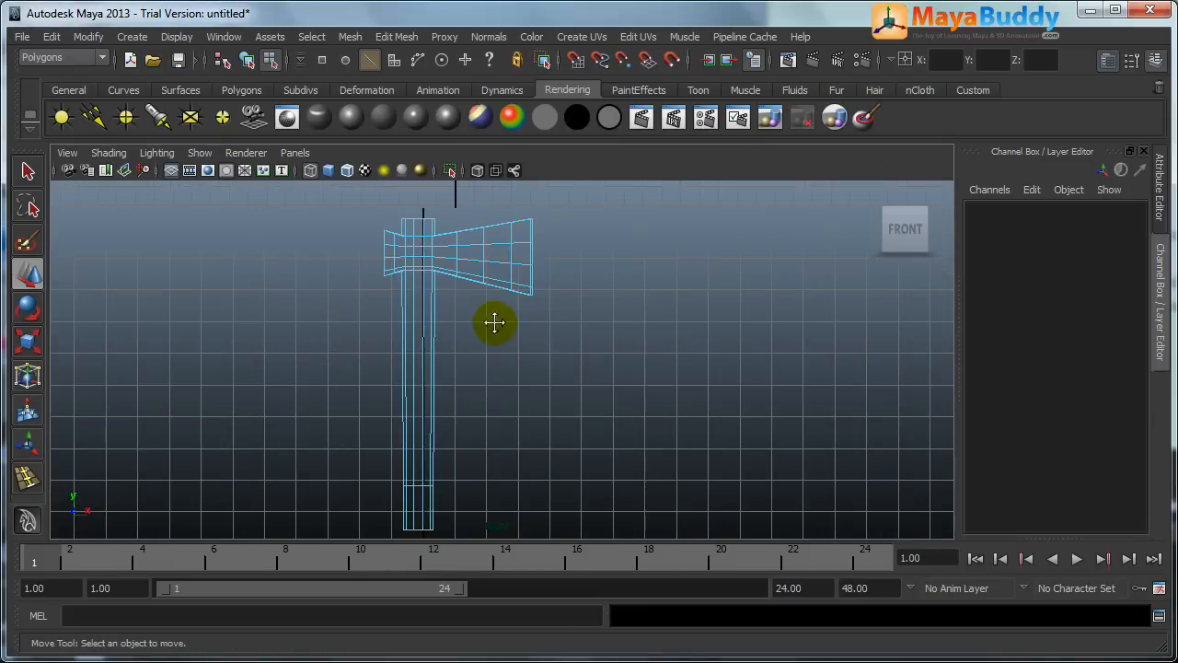
Move the blade's corner and outer-edge vertices to curve and flare the axe head
right_click(496, 322)
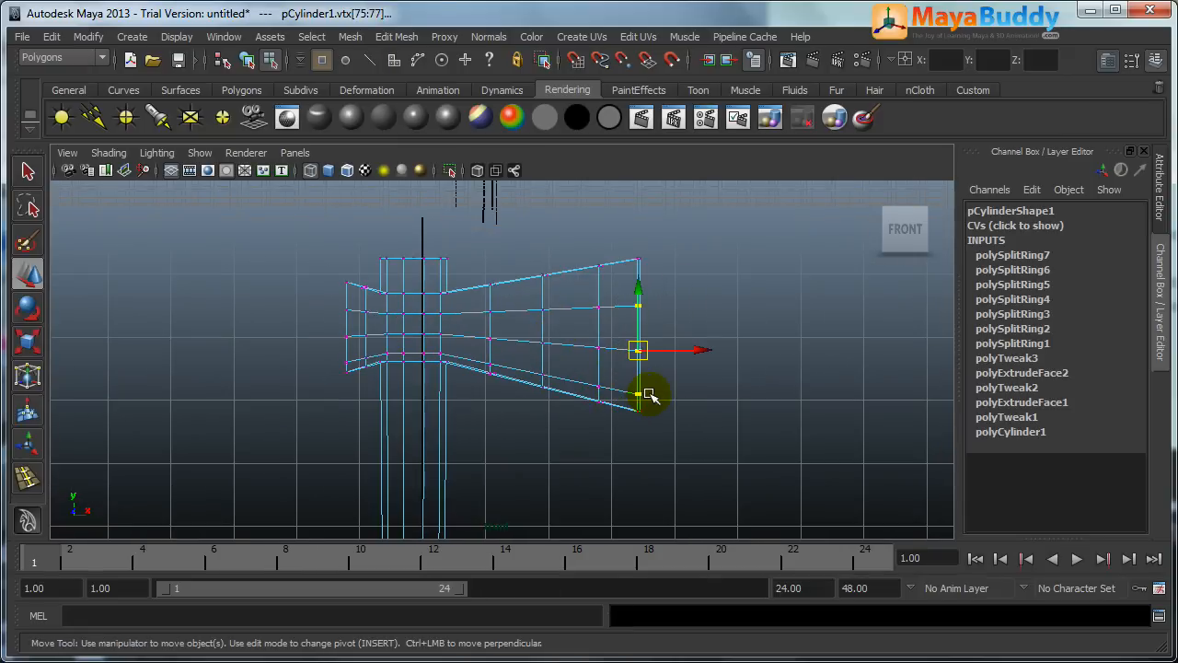
drag(637, 396, 637, 372)
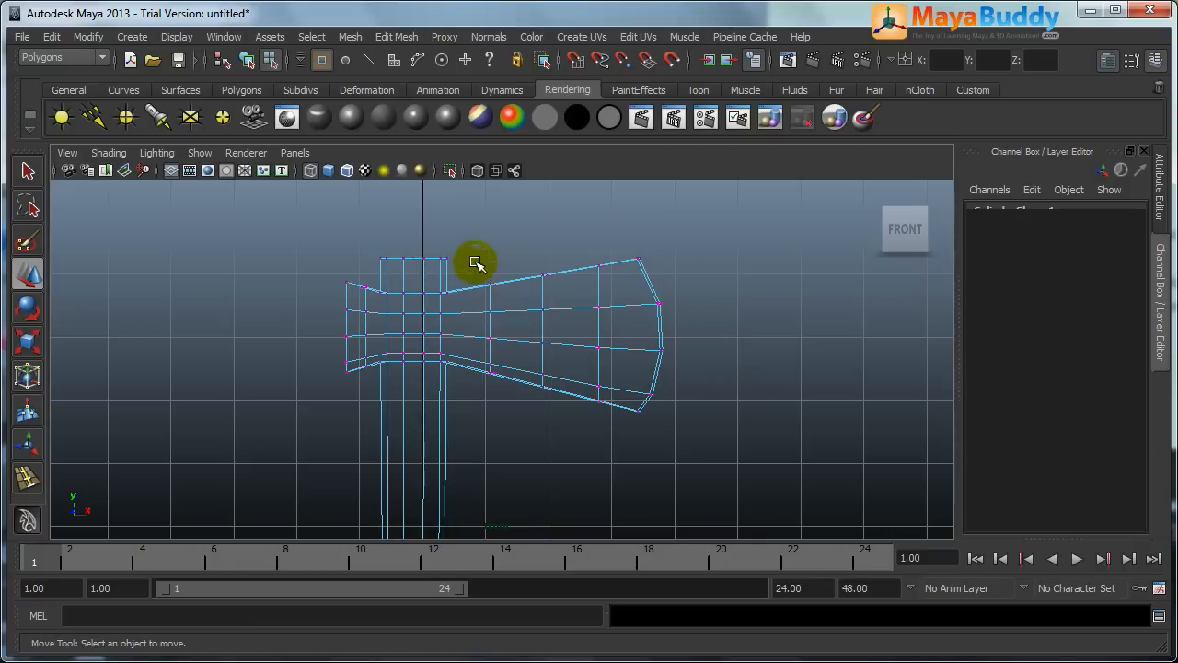
click(493, 327)
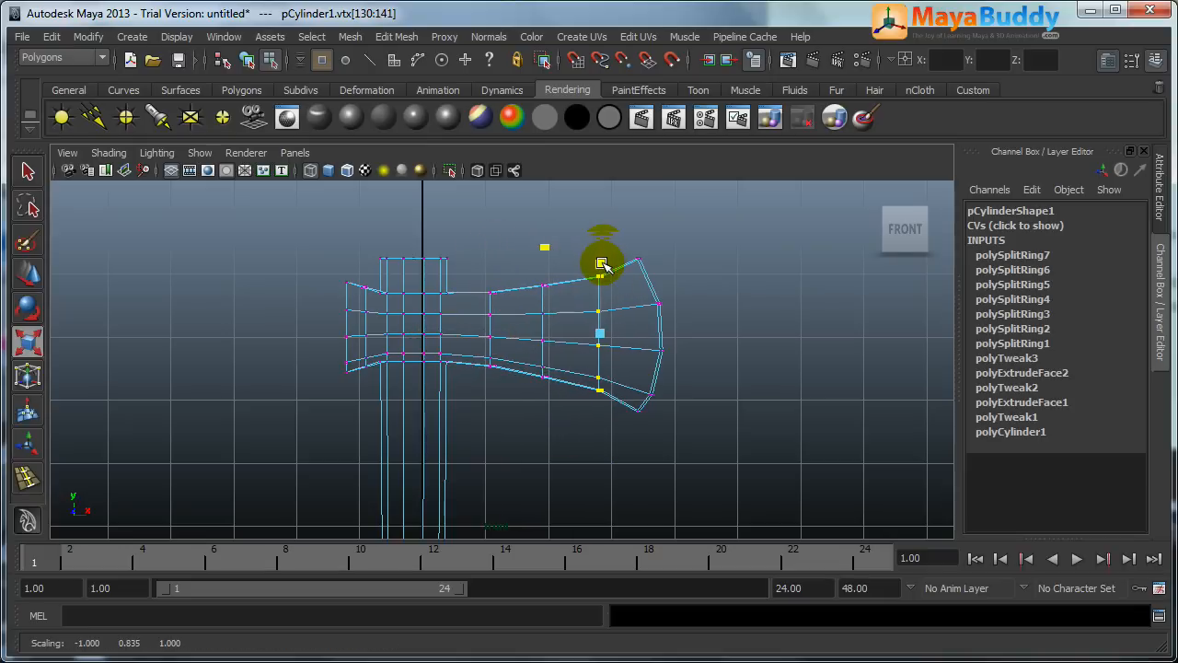
right_click(604, 265)
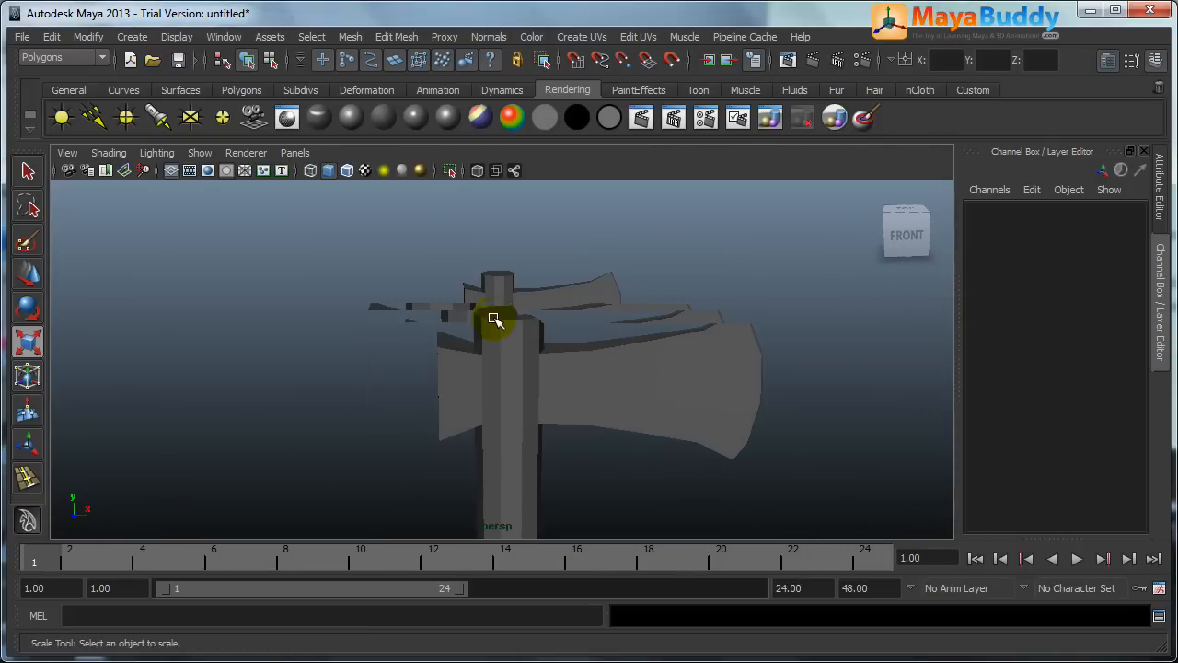
Extrude the handle's top cap faces upward and reshape the raised face
click(496, 320)
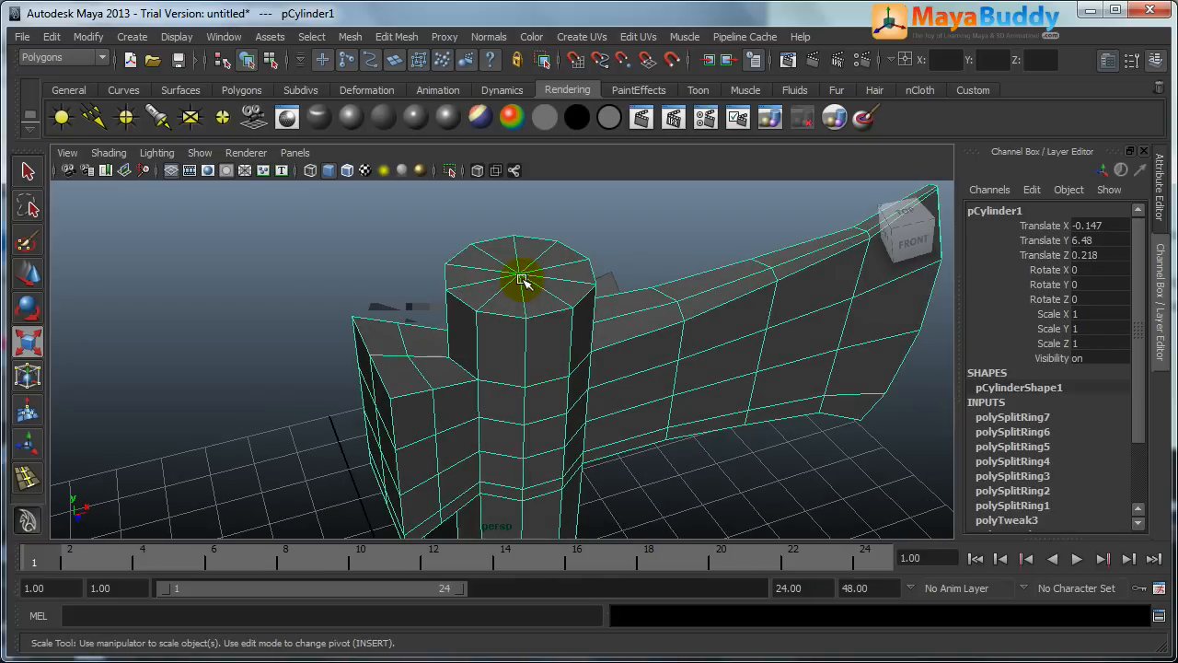
click(575, 381)
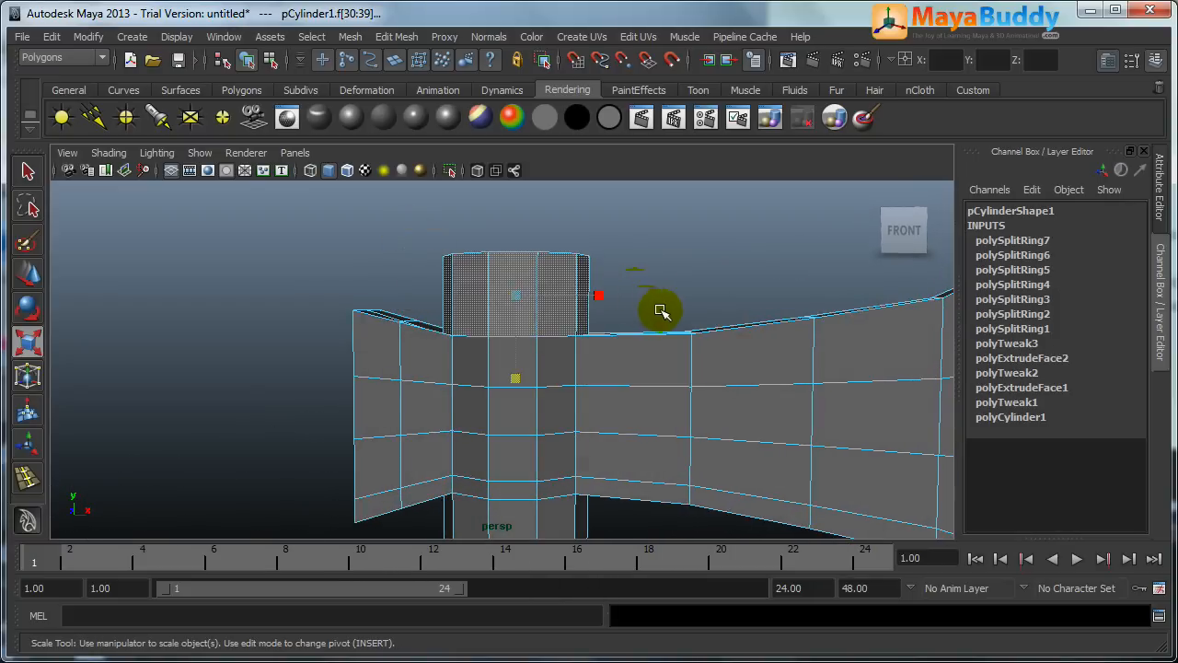
drag(659, 310, 486, 330)
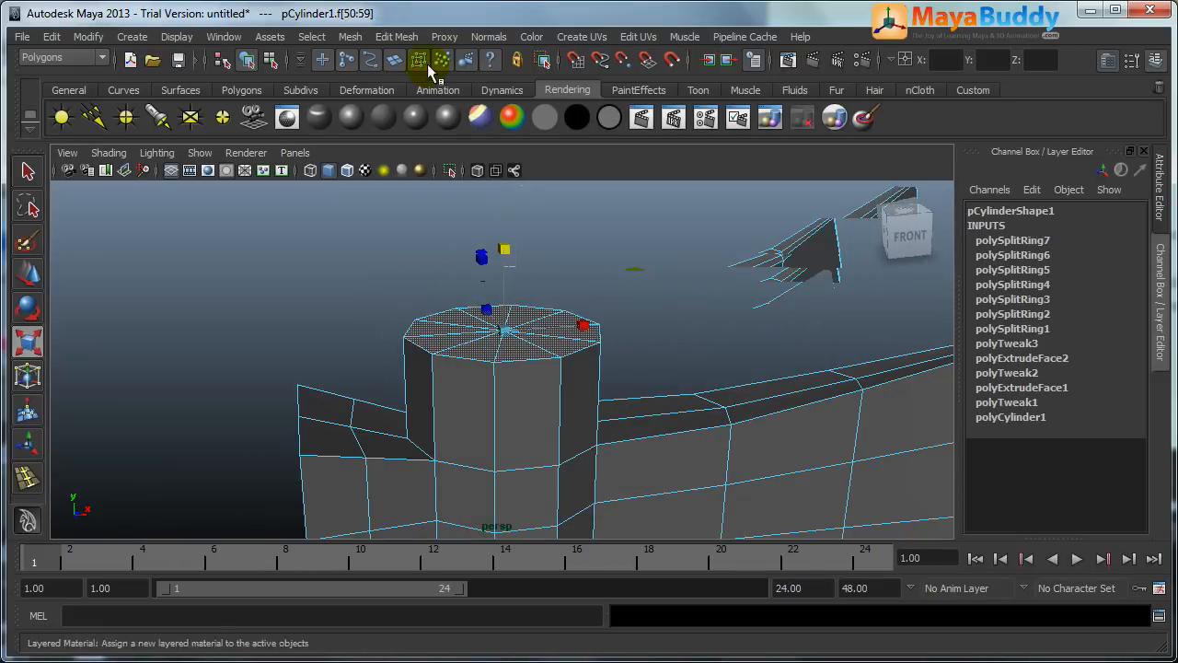
click(423, 59)
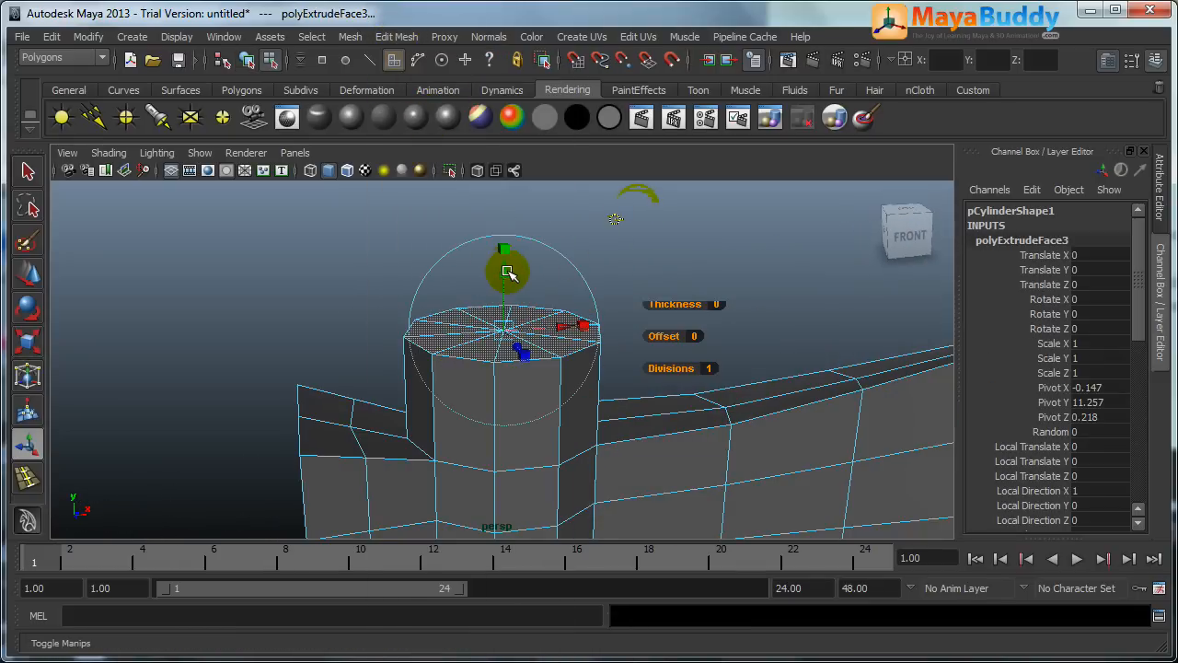
drag(509, 273, 504, 224)
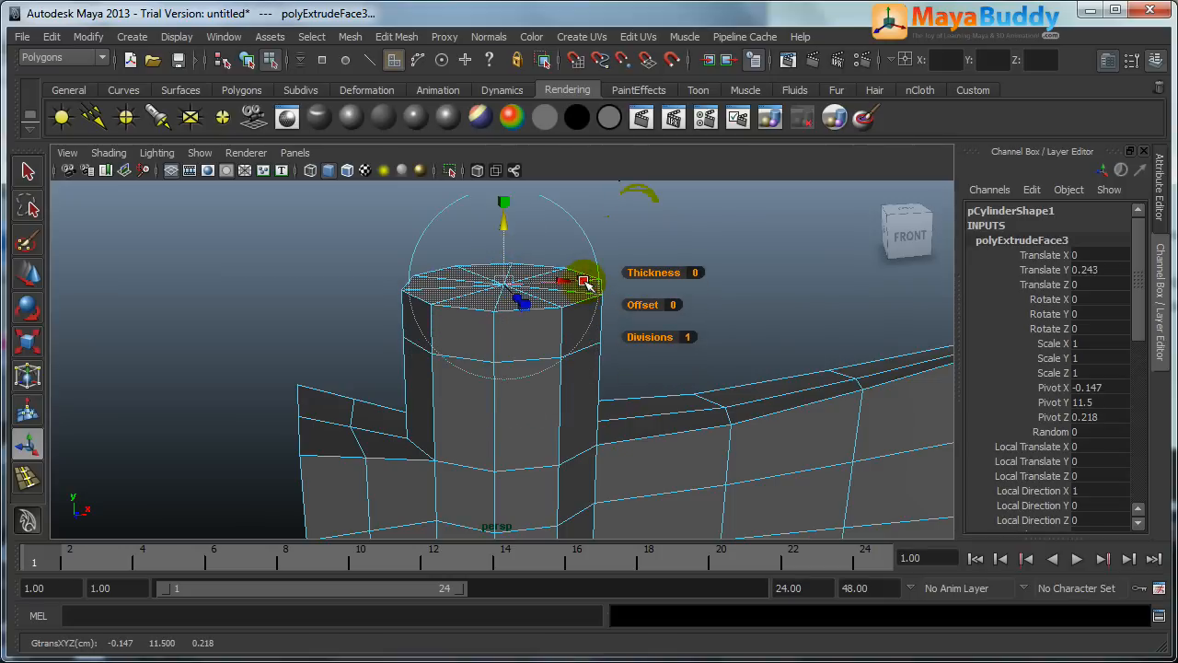
drag(586, 280, 543, 296)
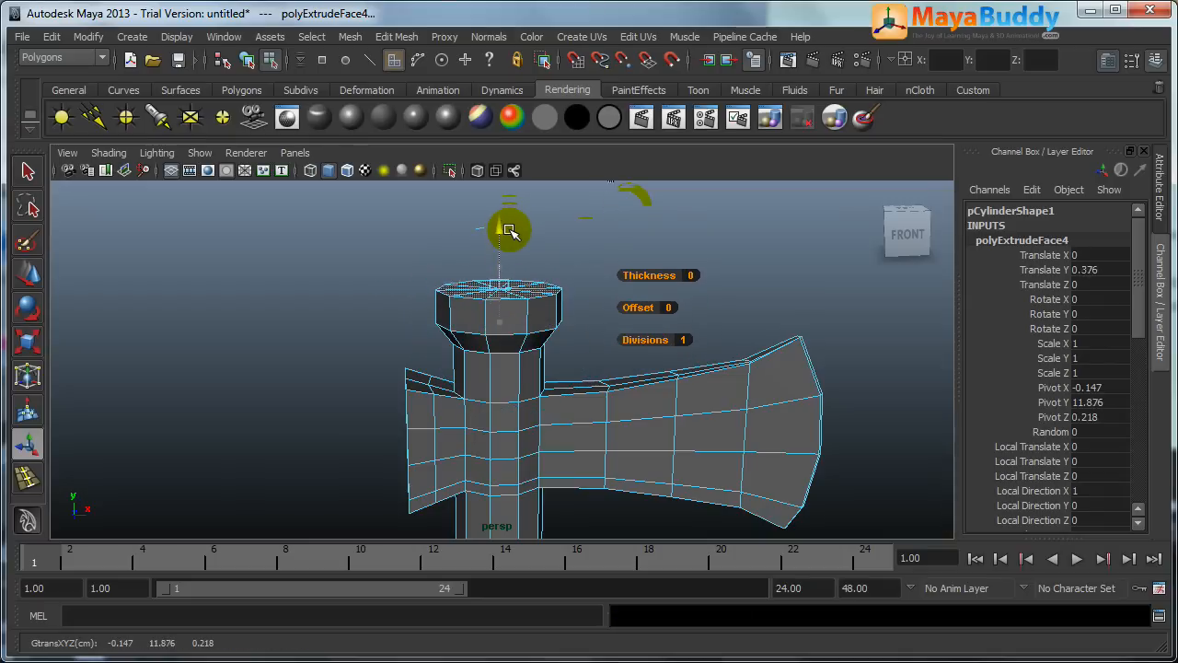
Stack further raised extrusions and shrink the top face to taper the cap into a tip
drag(512, 232, 512, 219)
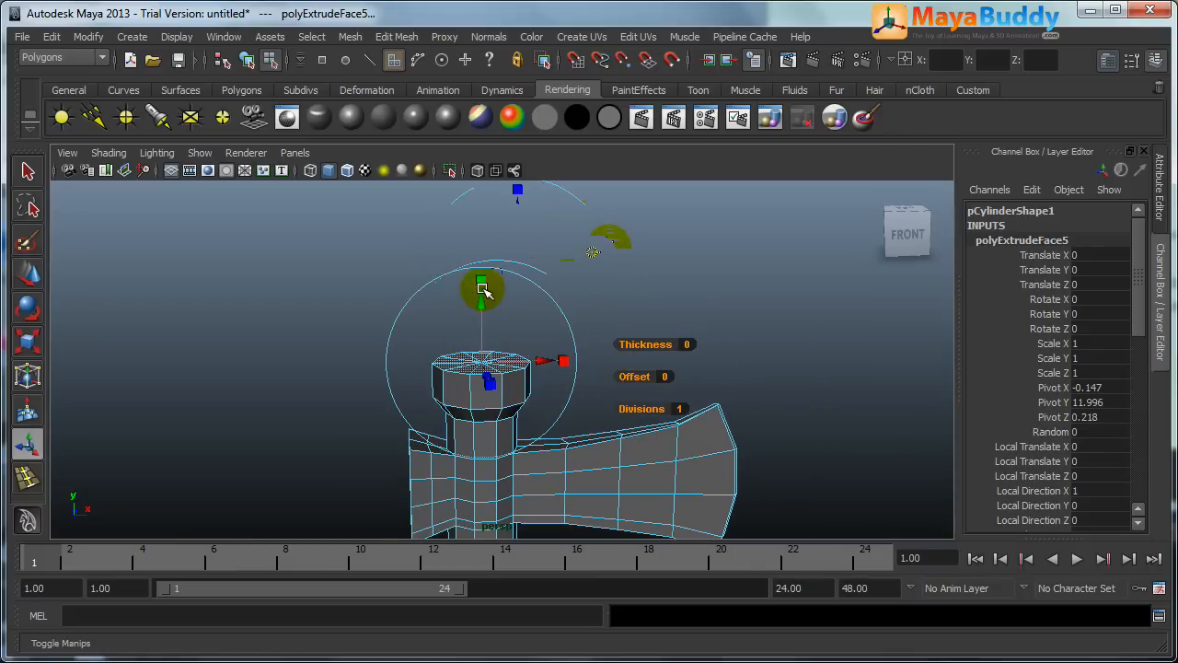
drag(482, 285, 496, 294)
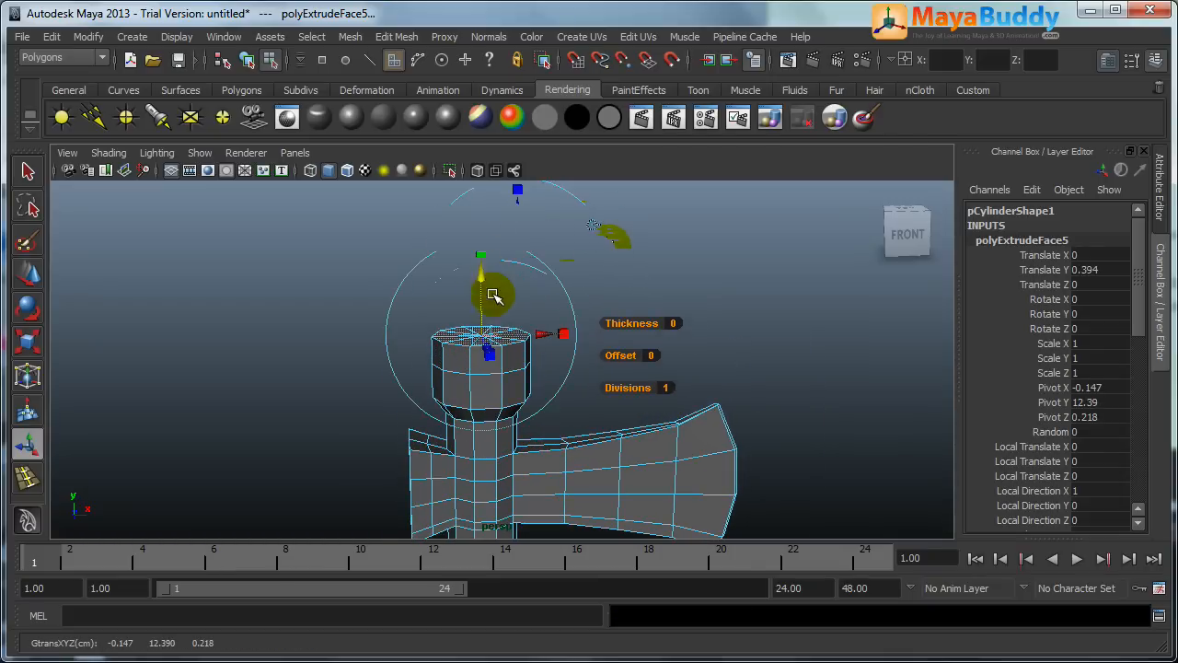
drag(494, 293, 475, 335)
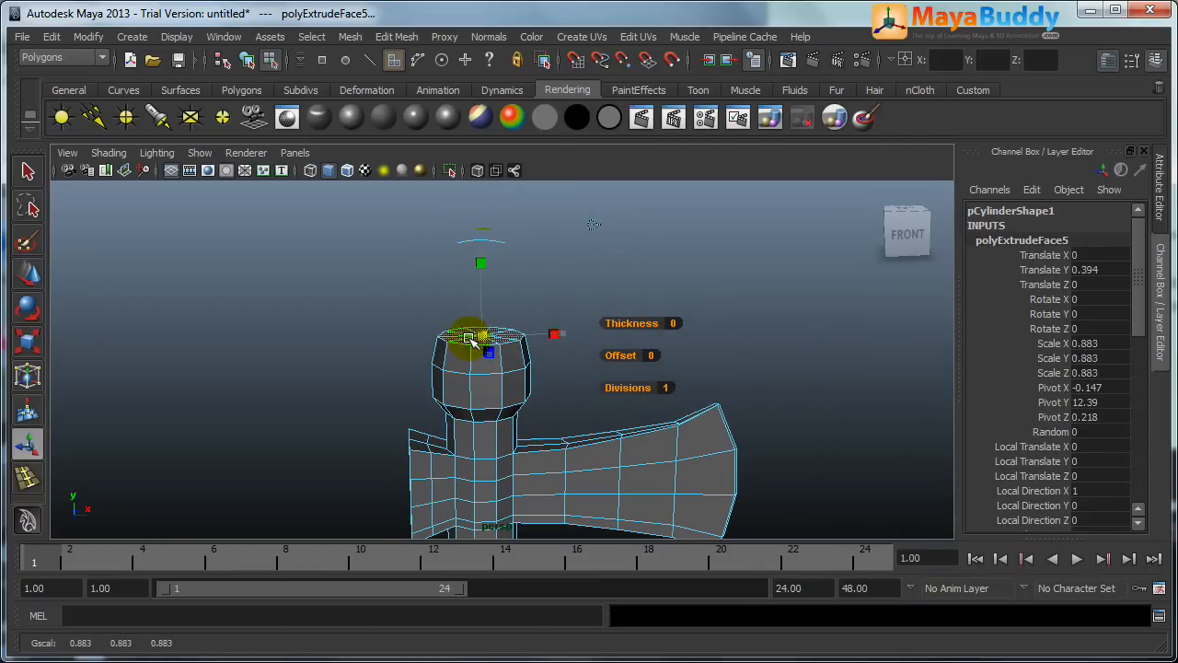
right_click(482, 349)
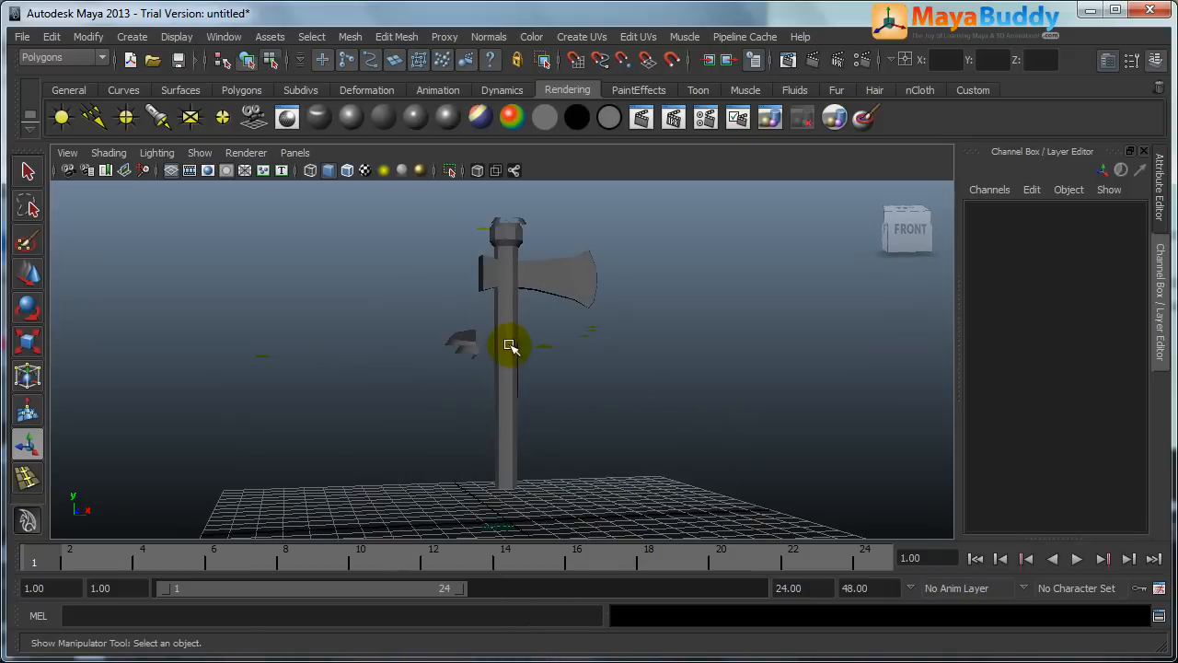
Extrude the handle's bottom faces several times, translating and scaling each into a stepped base
click(512, 346)
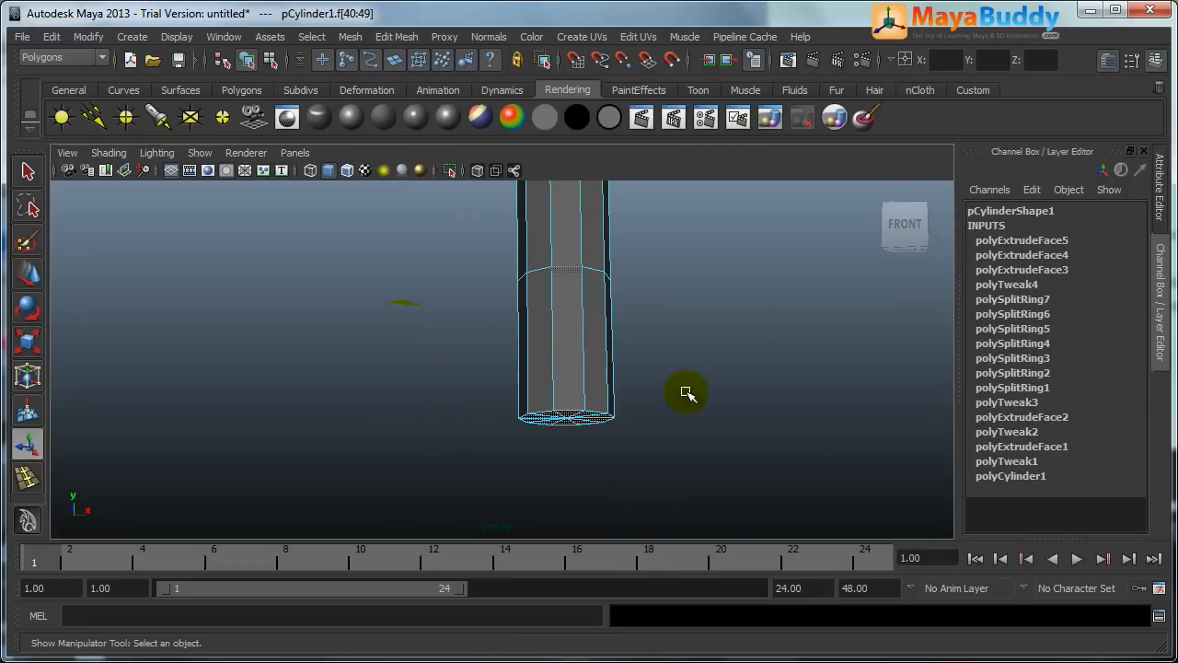
drag(685, 394, 593, 357)
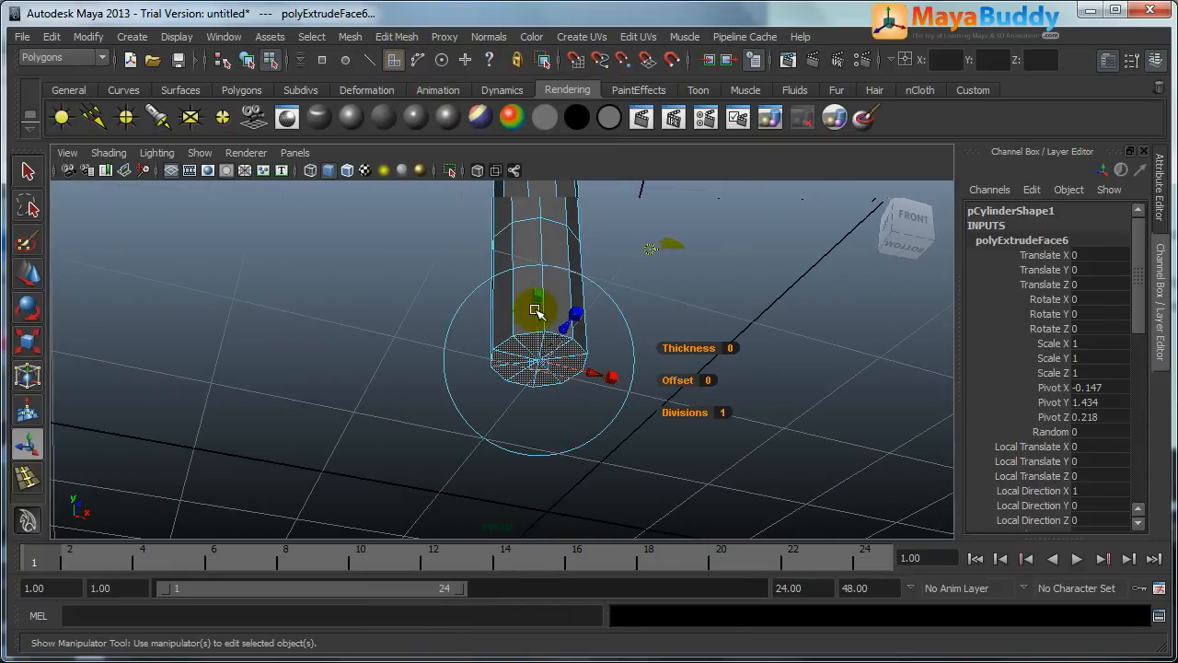
drag(538, 311, 537, 335)
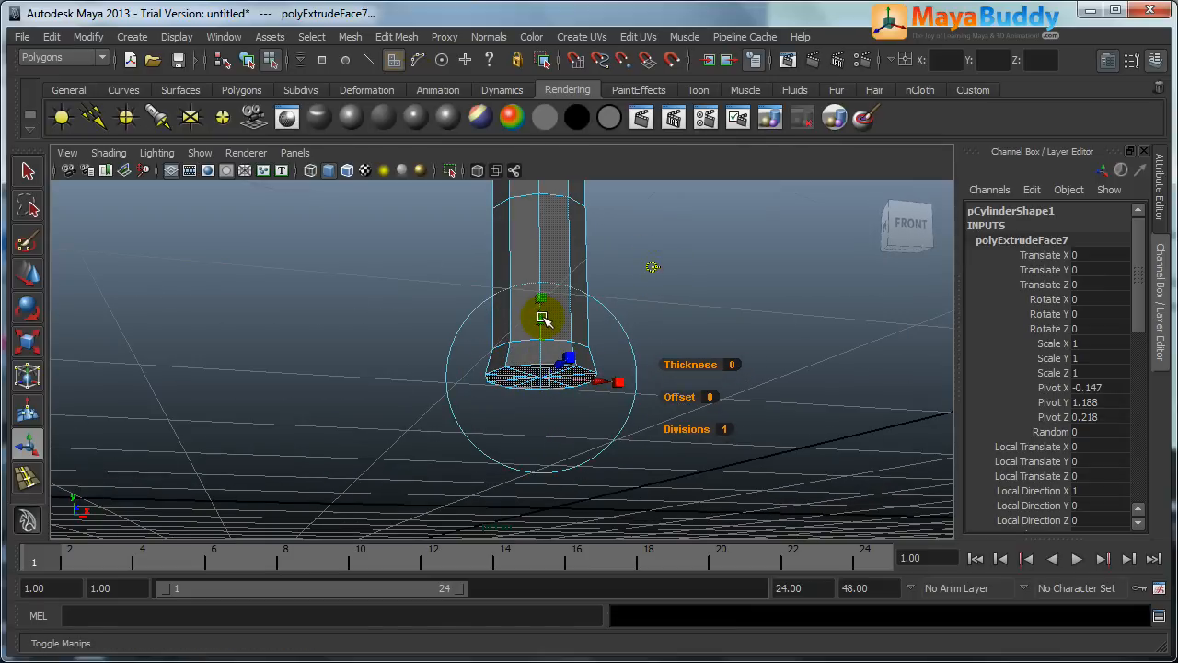
drag(545, 321, 550, 379)
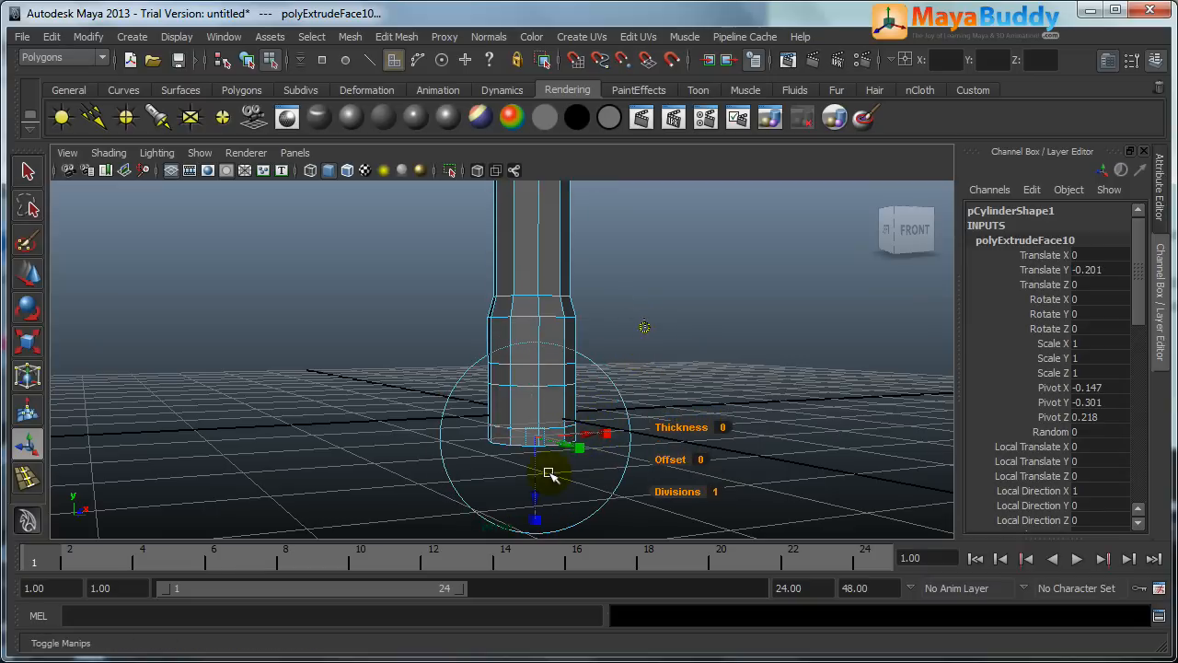
drag(553, 476, 532, 451)
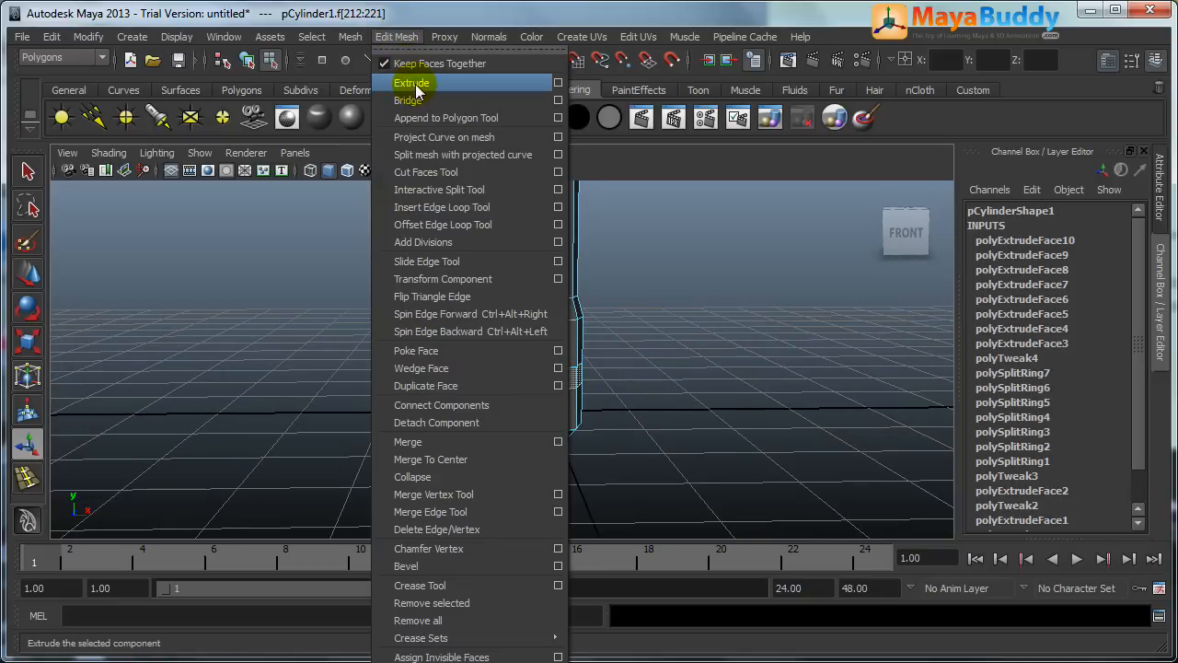
Extrude face bands near the bottom and scale them outward into two raised collar rings
click(413, 83)
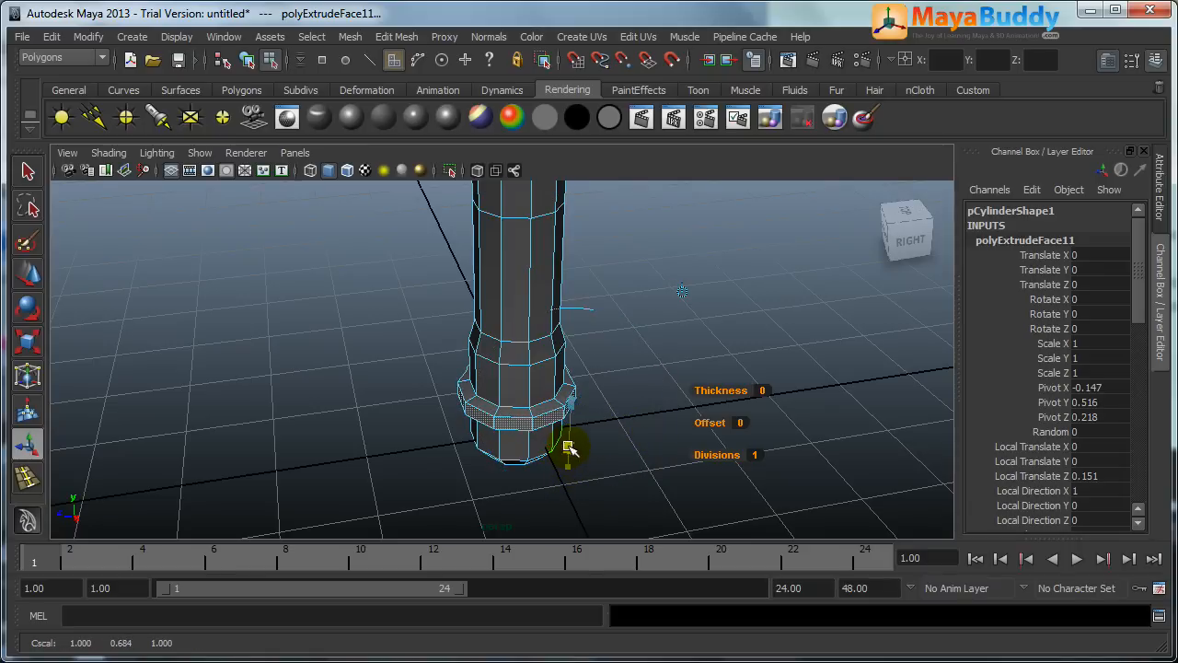
click(615, 376)
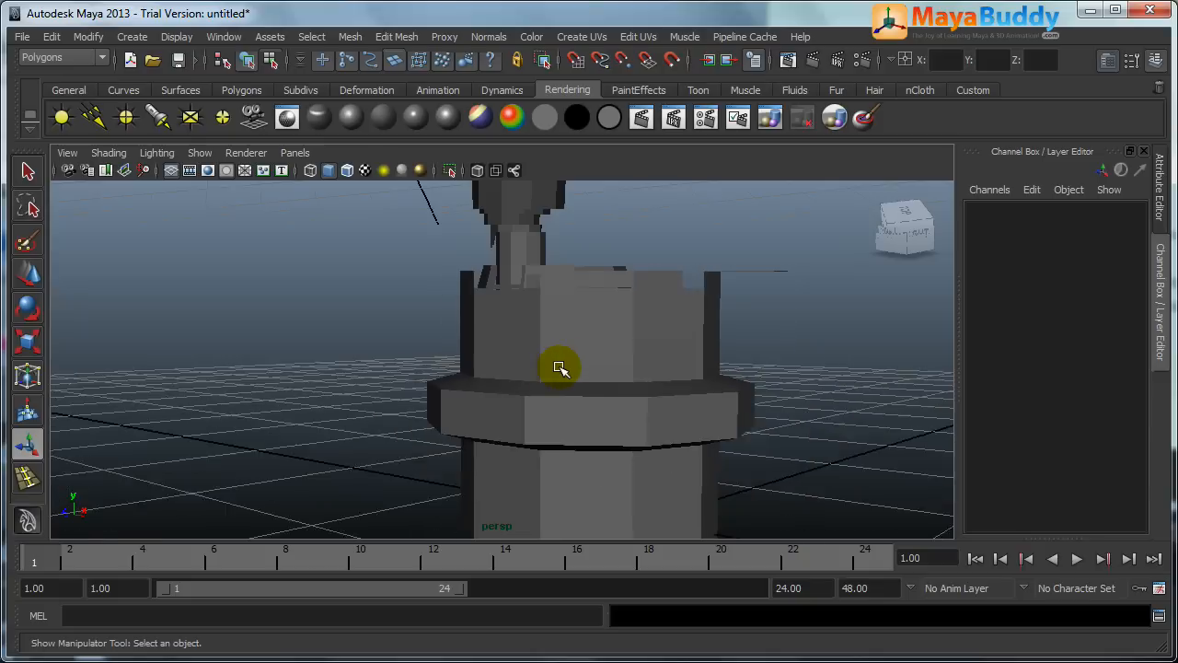
right_click(560, 368)
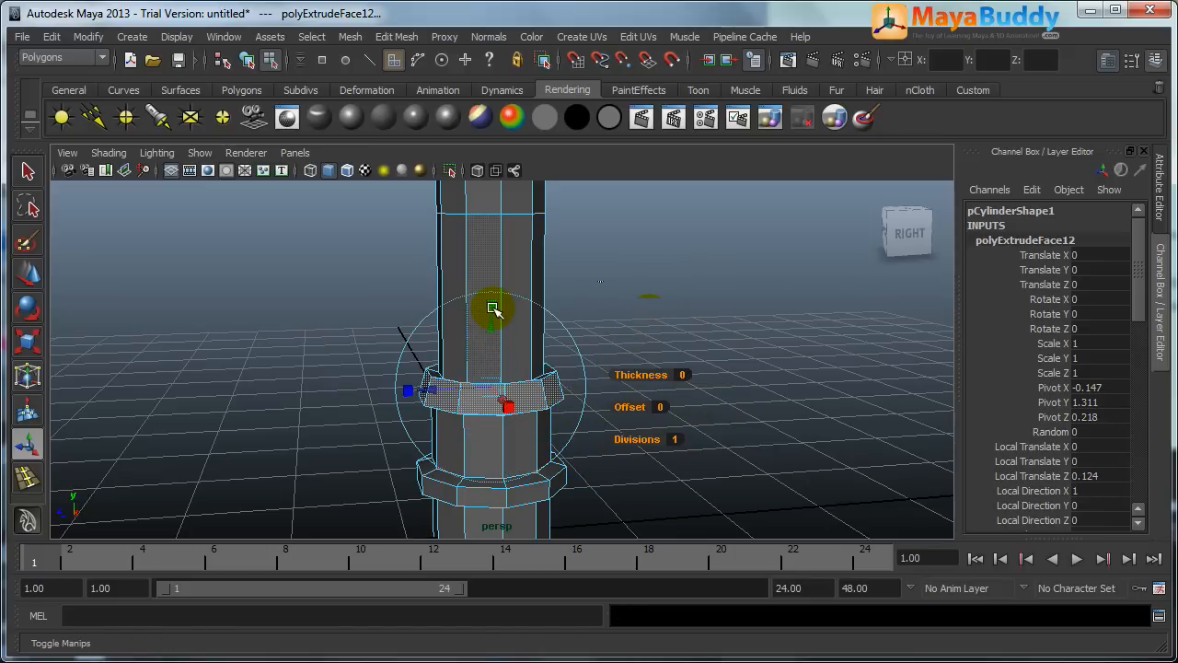
drag(496, 310, 495, 335)
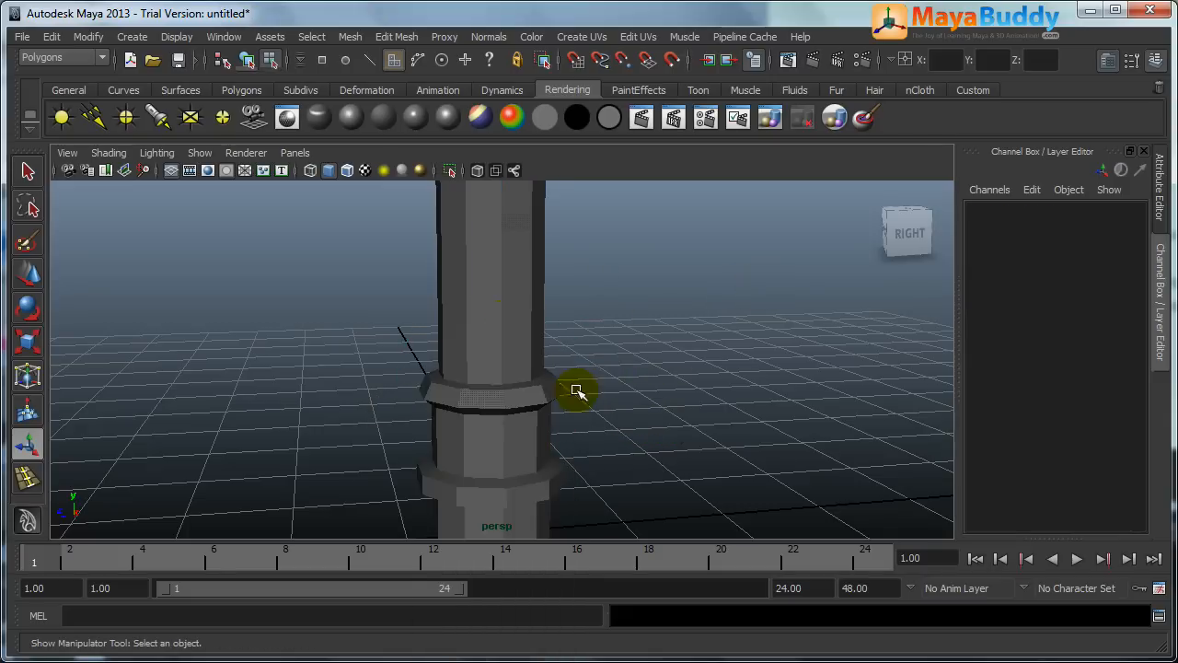
drag(578, 390, 611, 408)
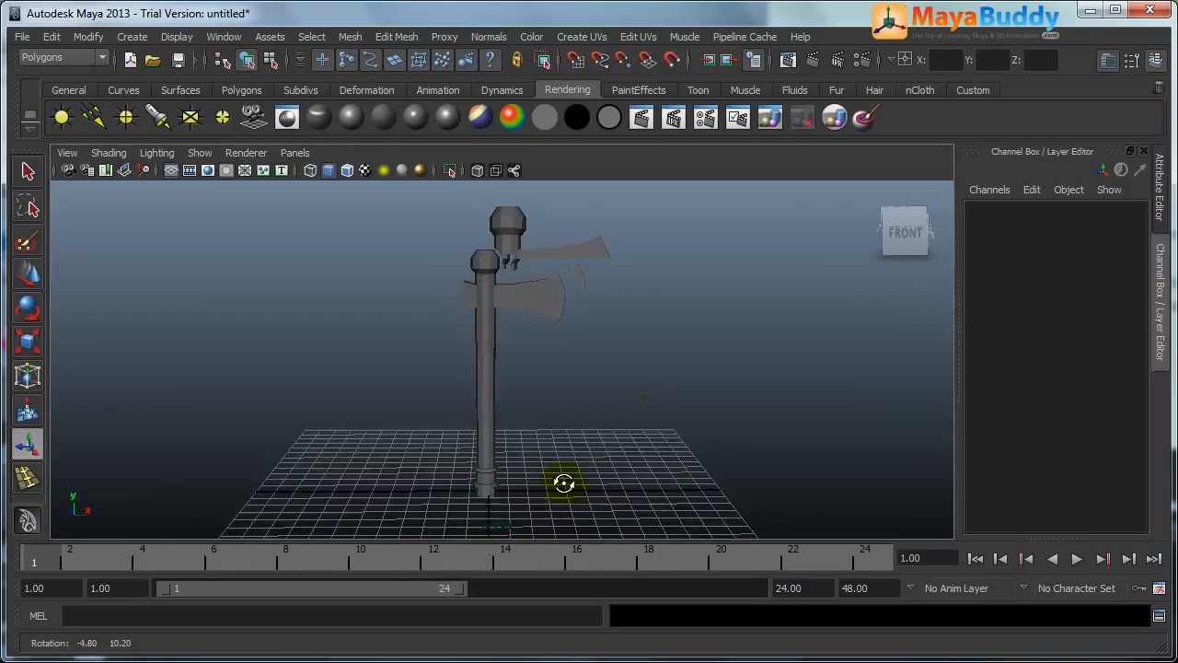
Select the whole axe mesh and bring up Create > Polygon Primitives for the next object
drag(563, 482, 604, 444)
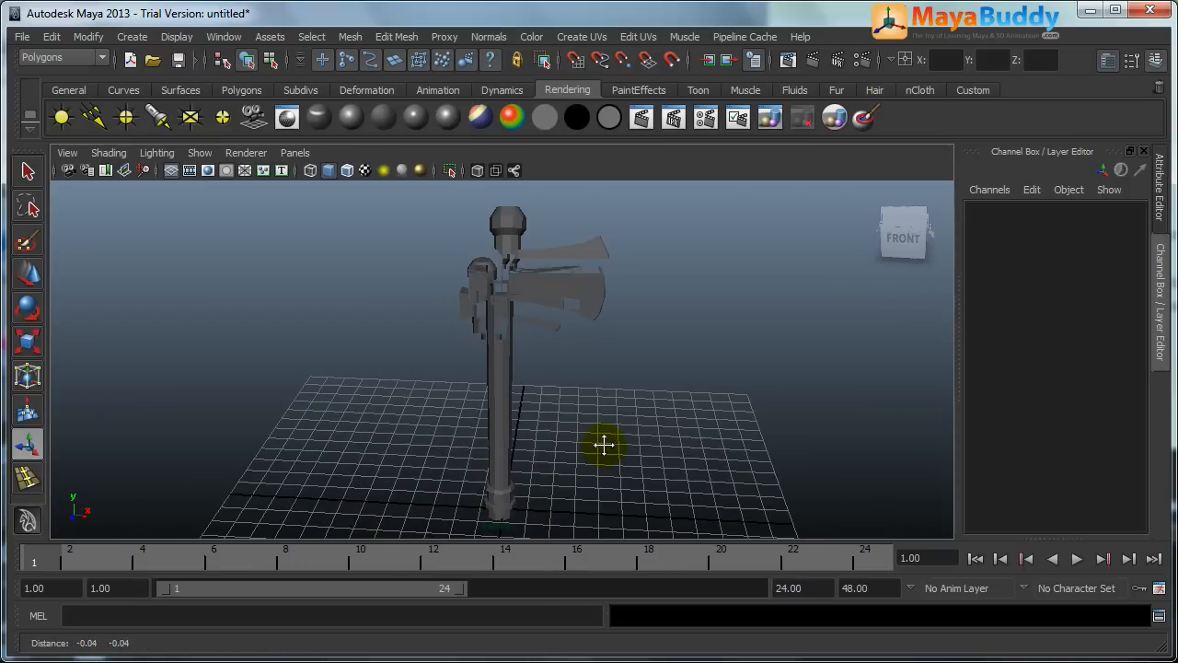
click(604, 444)
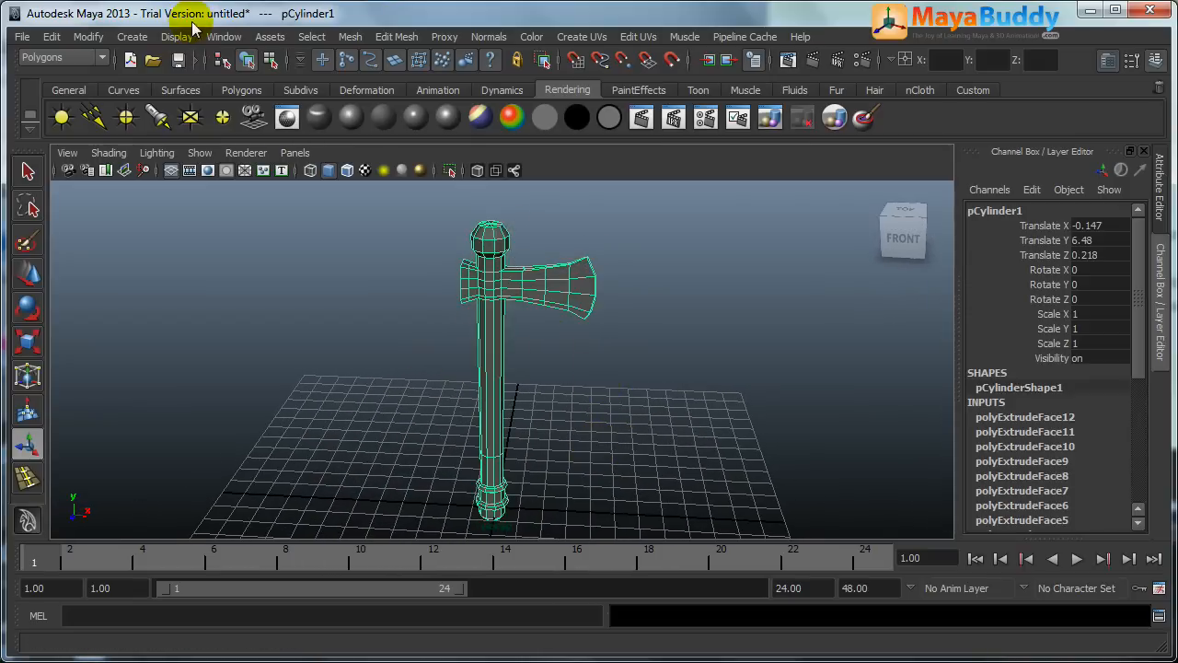
click(133, 37)
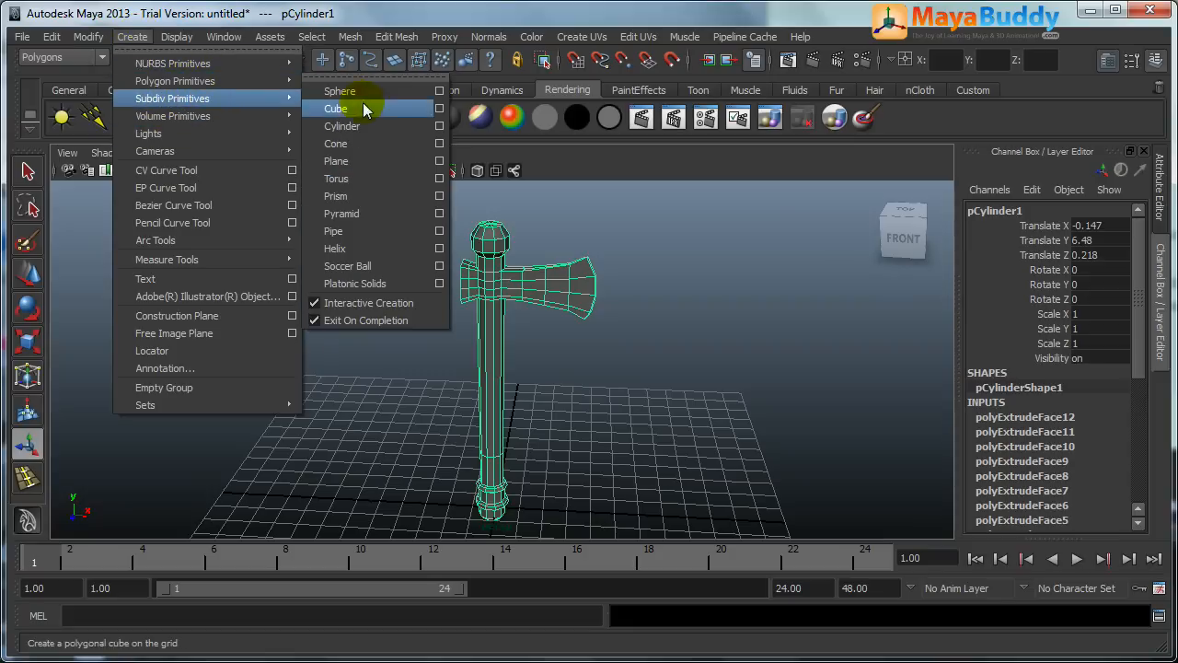
mouse_move(405, 151)
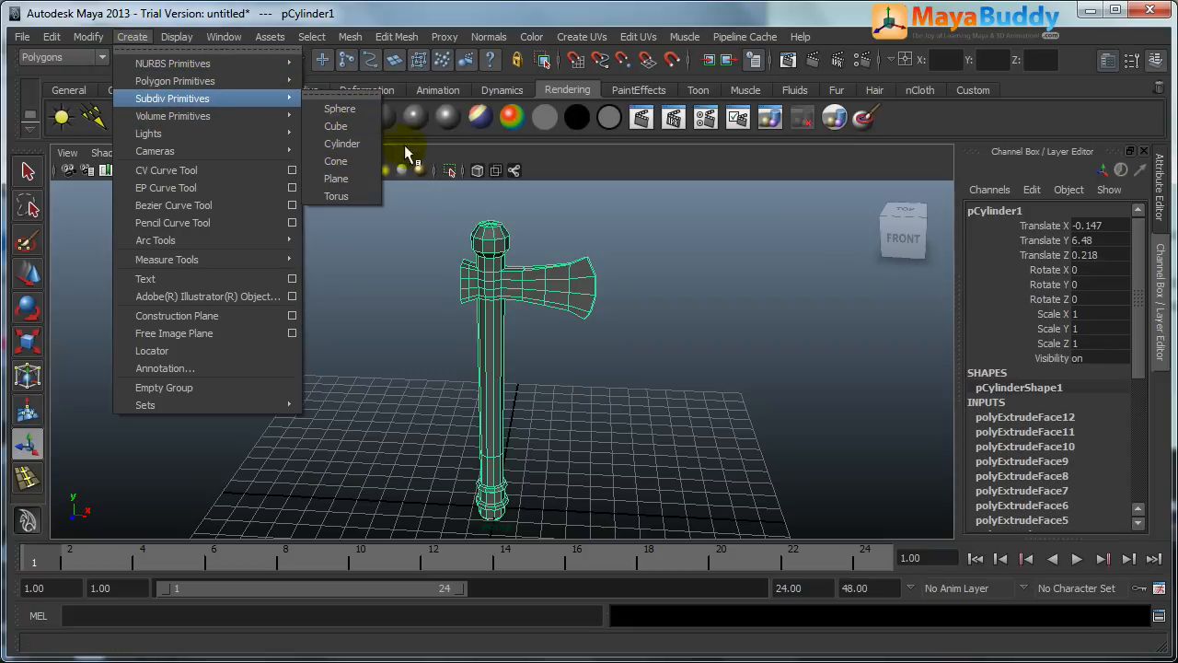
mouse_move(174, 81)
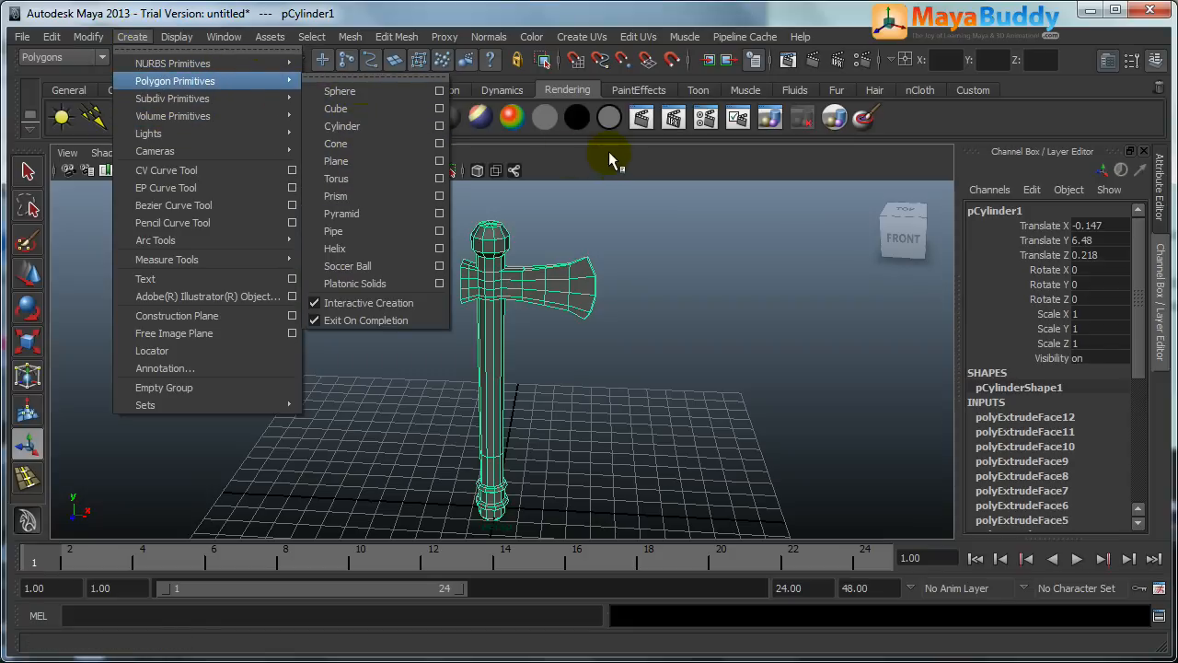